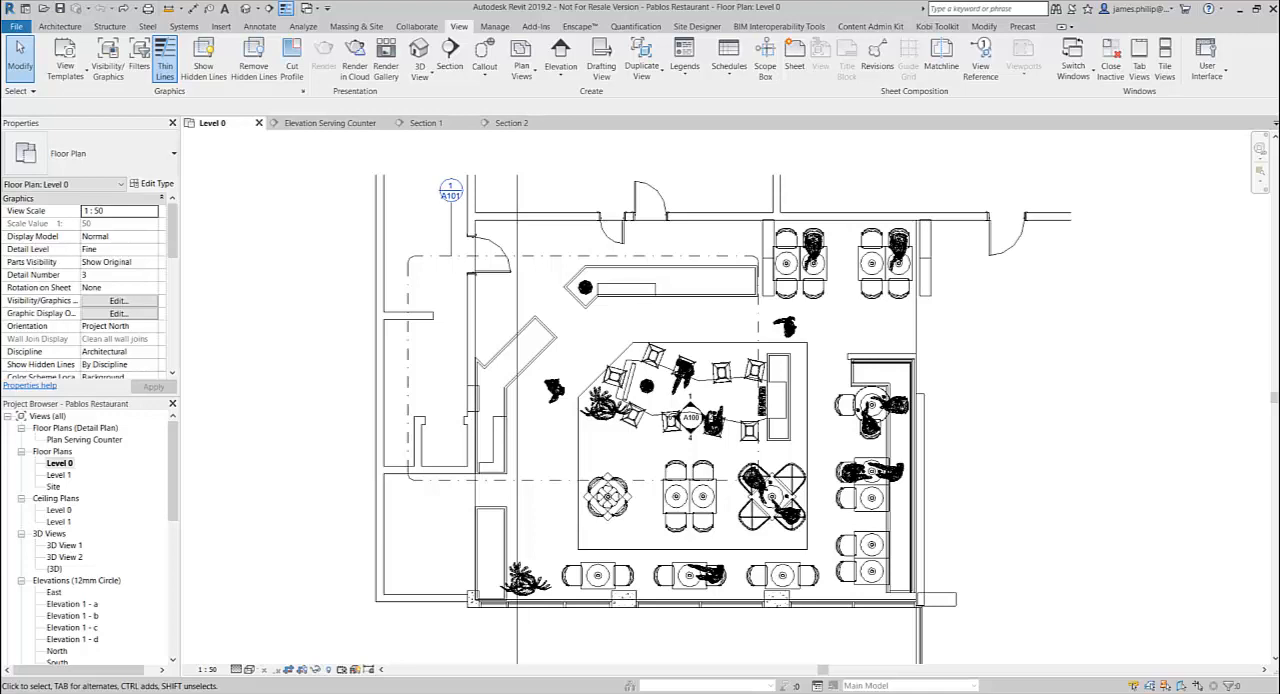
pyautogui.moveTo(996, 476)
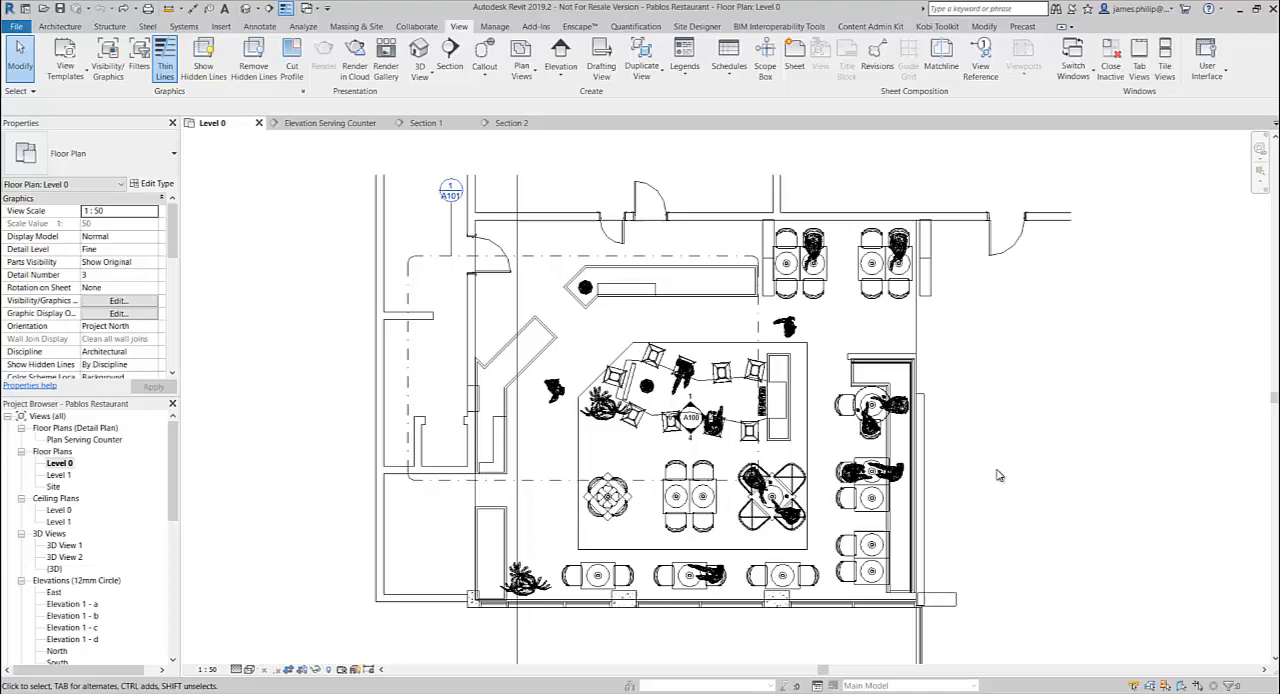
pyautogui.moveTo(1004, 474)
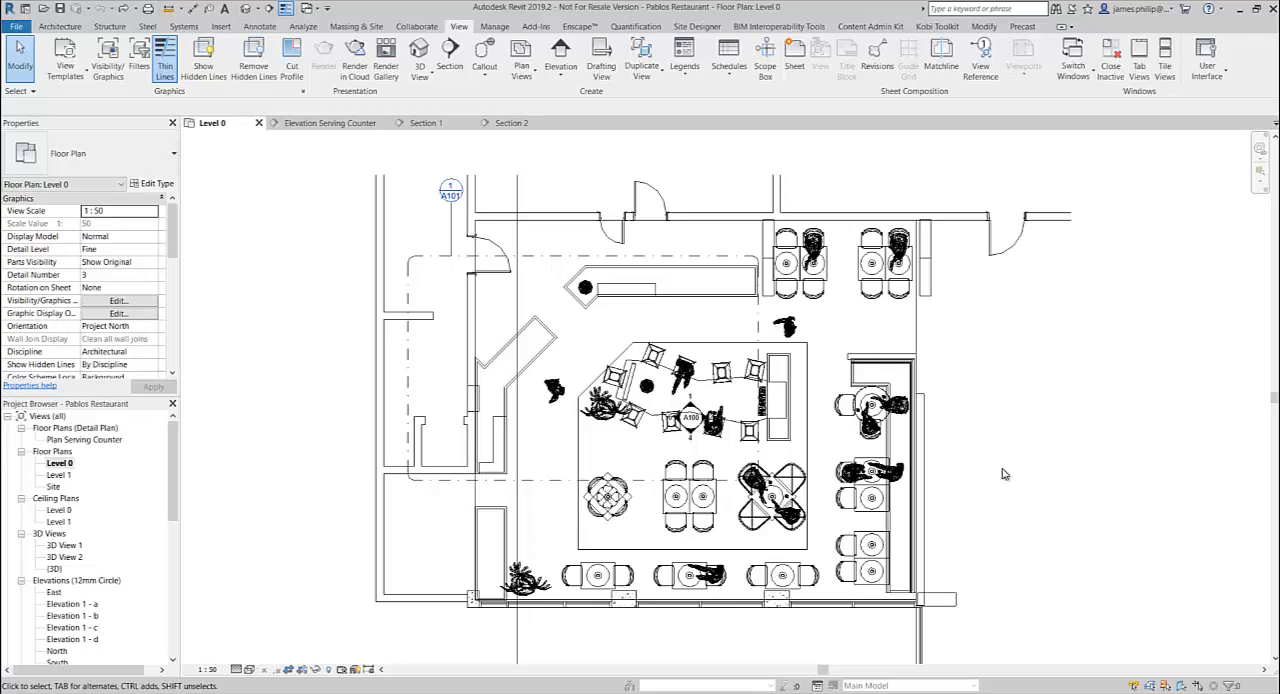
pyautogui.moveTo(988, 442)
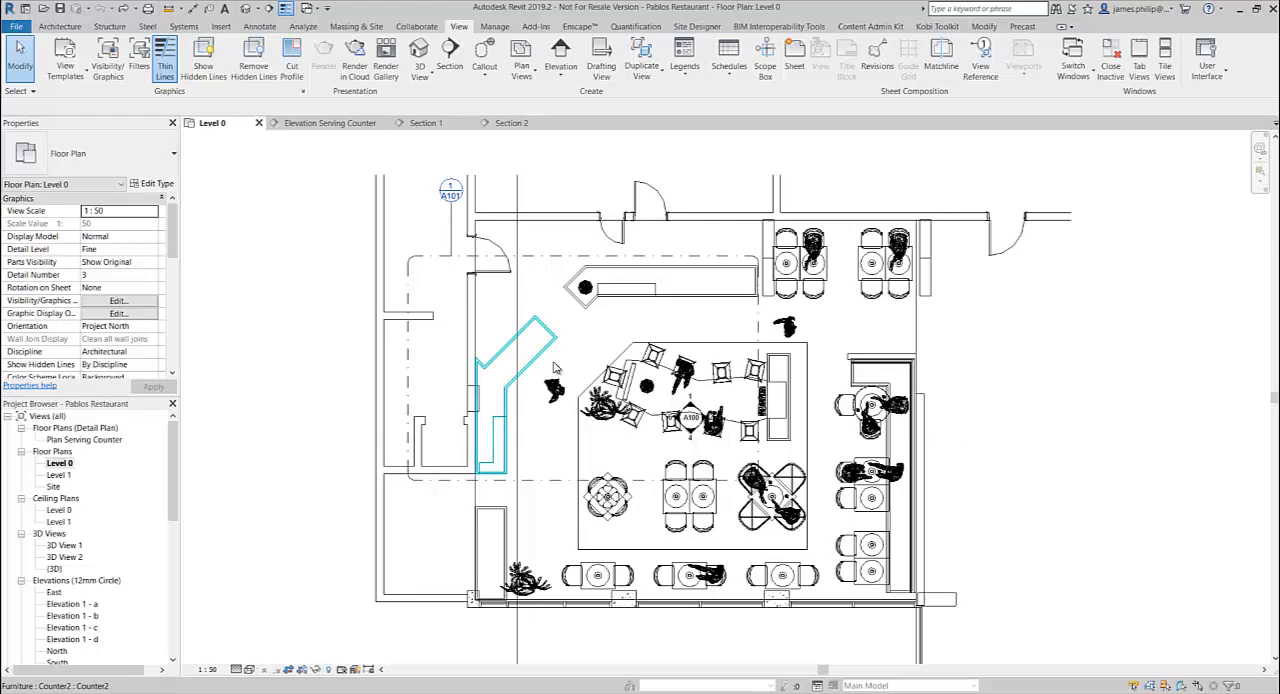
# Make the selected angled counter an assembly with Type Name Counter 1
pyautogui.click(548, 350)
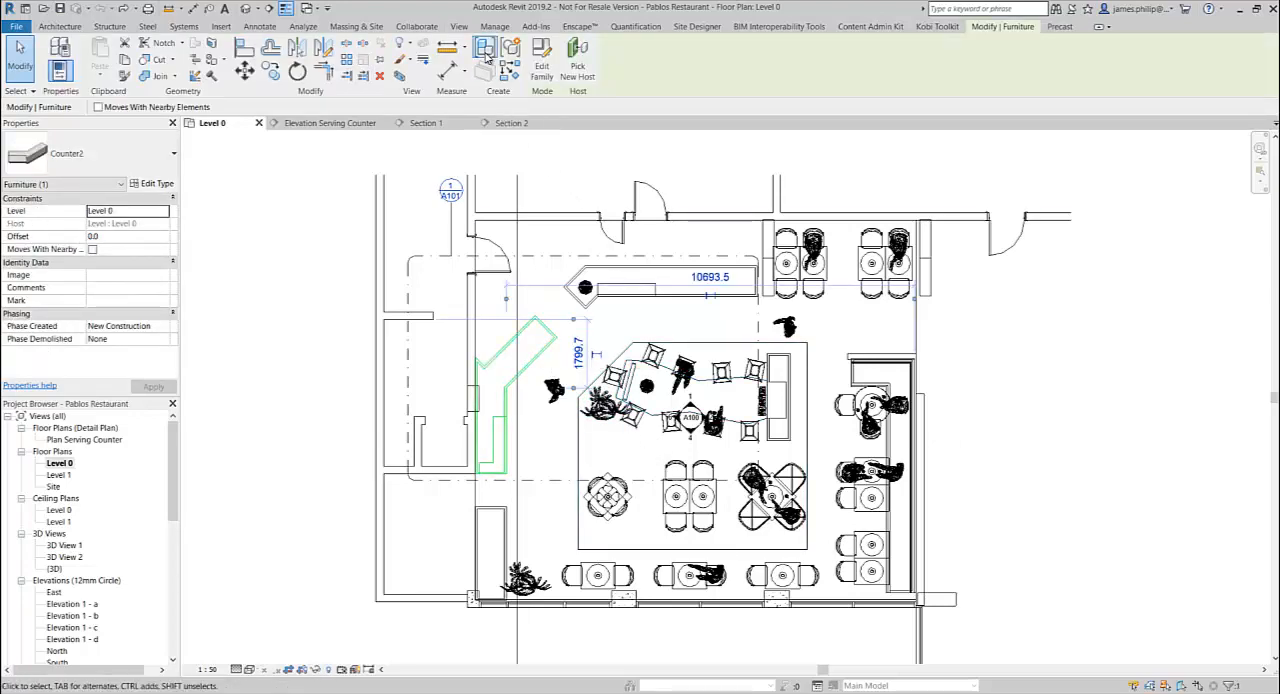
pyautogui.click(484, 46)
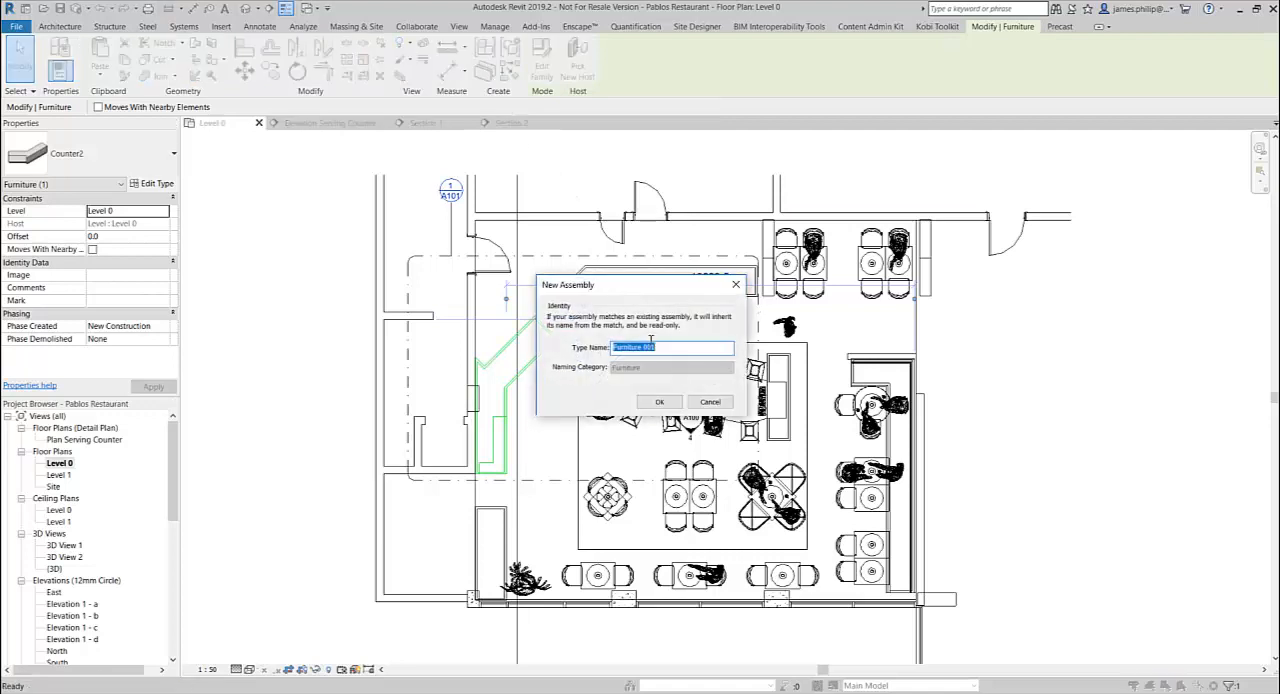
pyautogui.moveTo(564, 342)
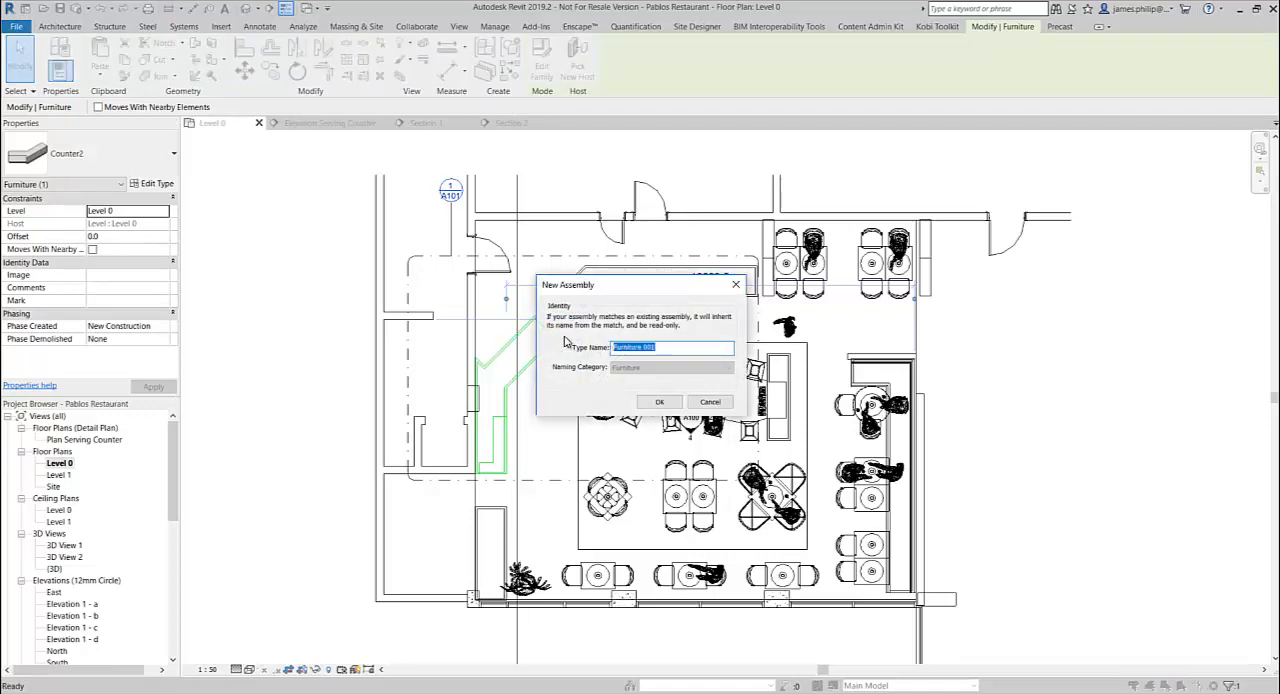
pyautogui.write('Counter 1')
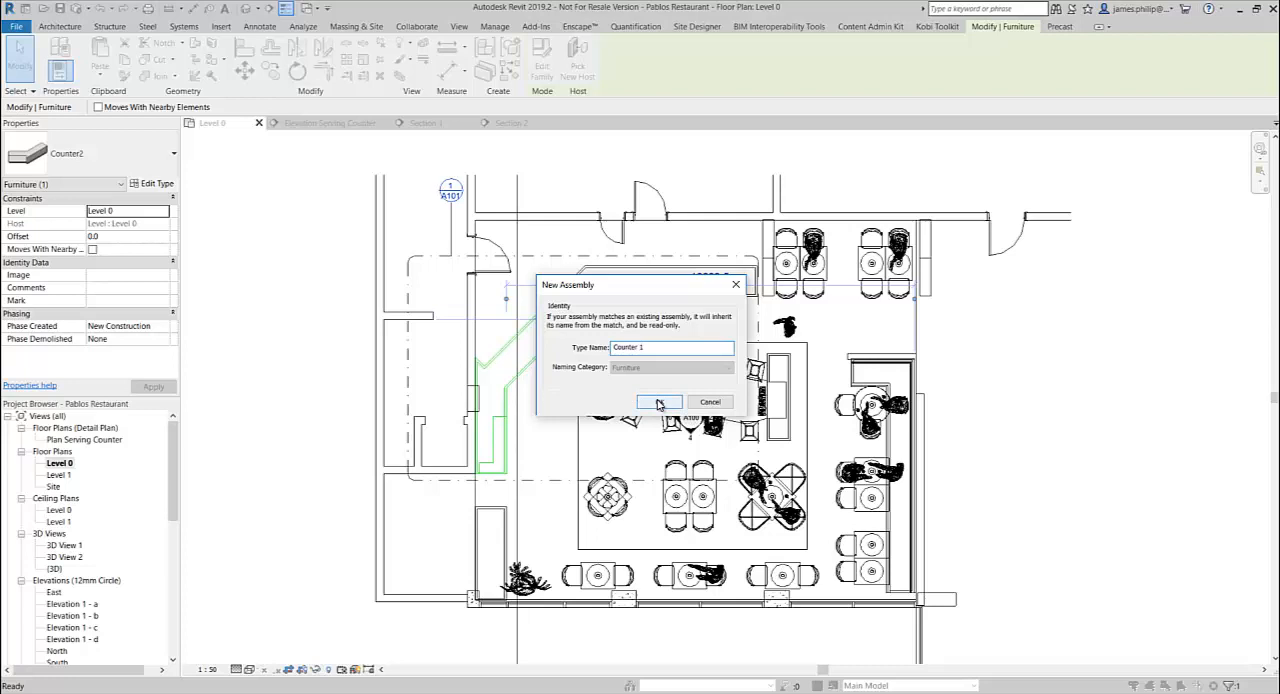
pyautogui.click(658, 400)
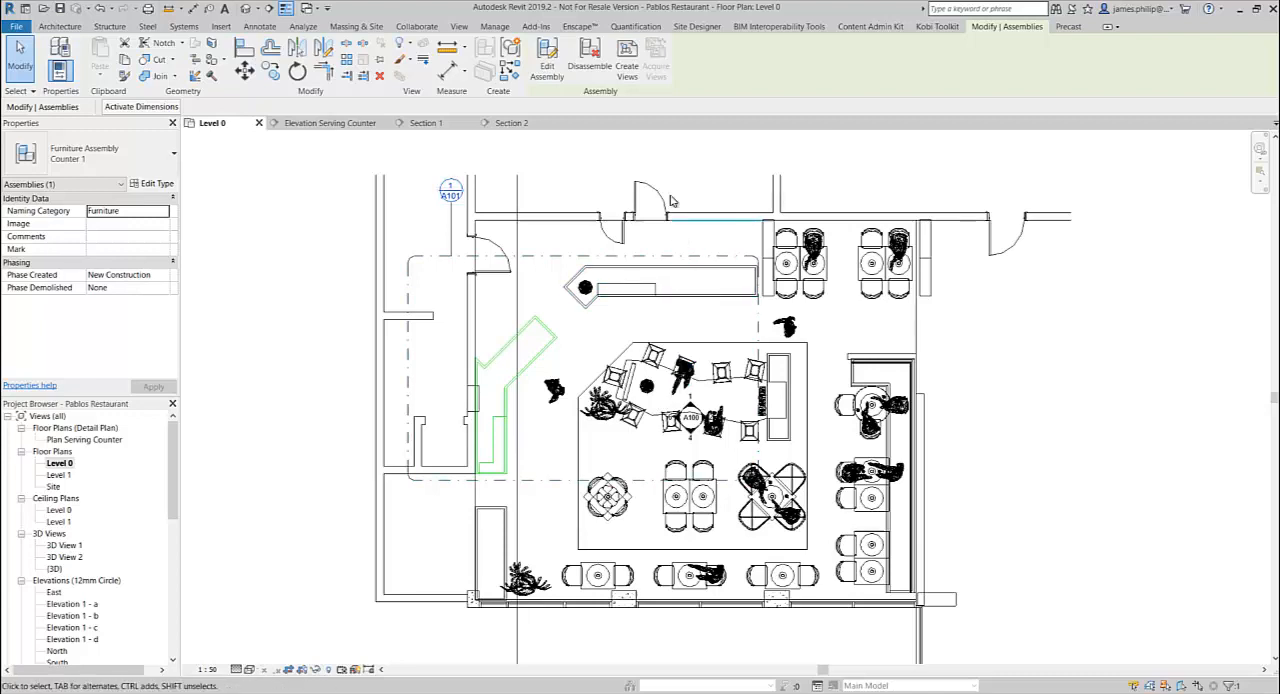
pyautogui.moveTo(626, 56)
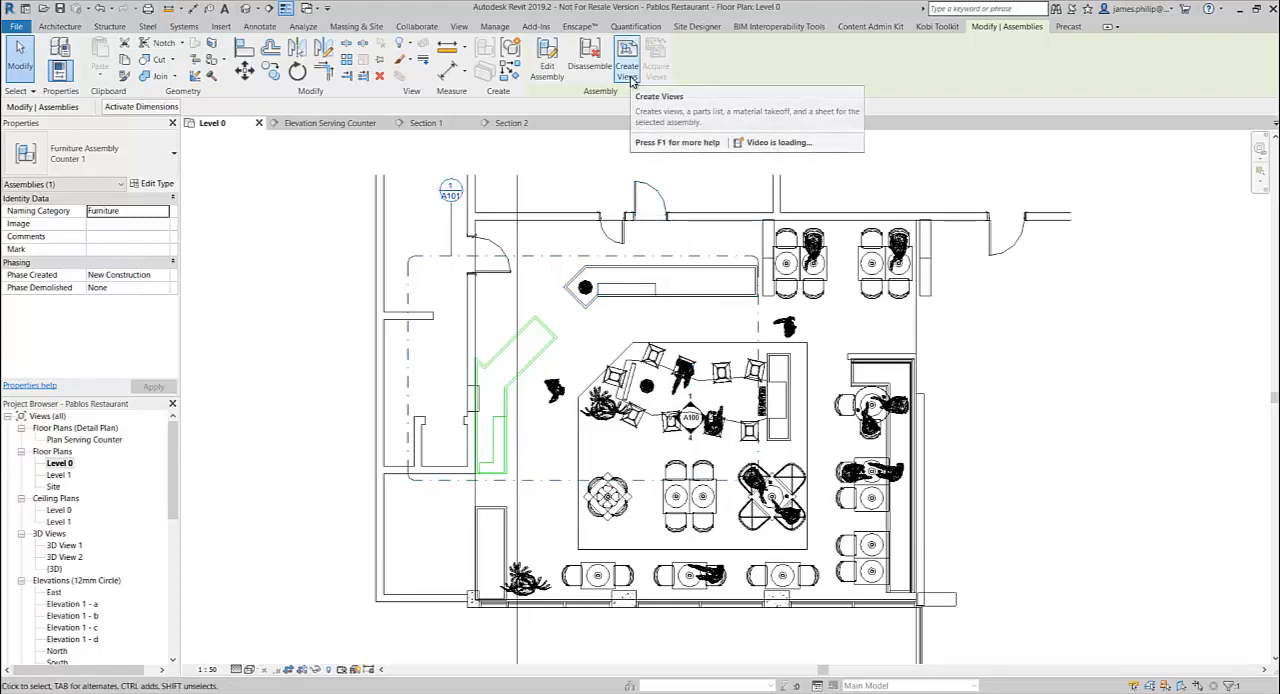
pyautogui.moveTo(1076, 432)
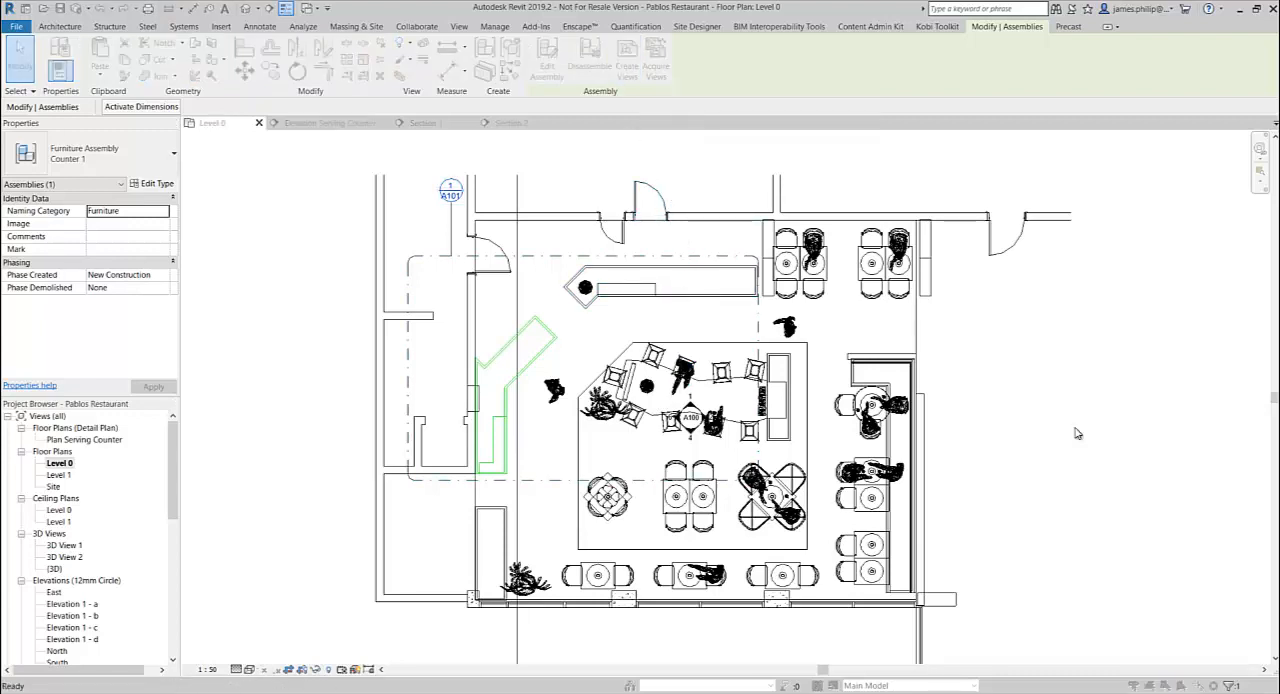
# Start Create Views for the selected Counter 1 assembly
pyautogui.click(632, 60)
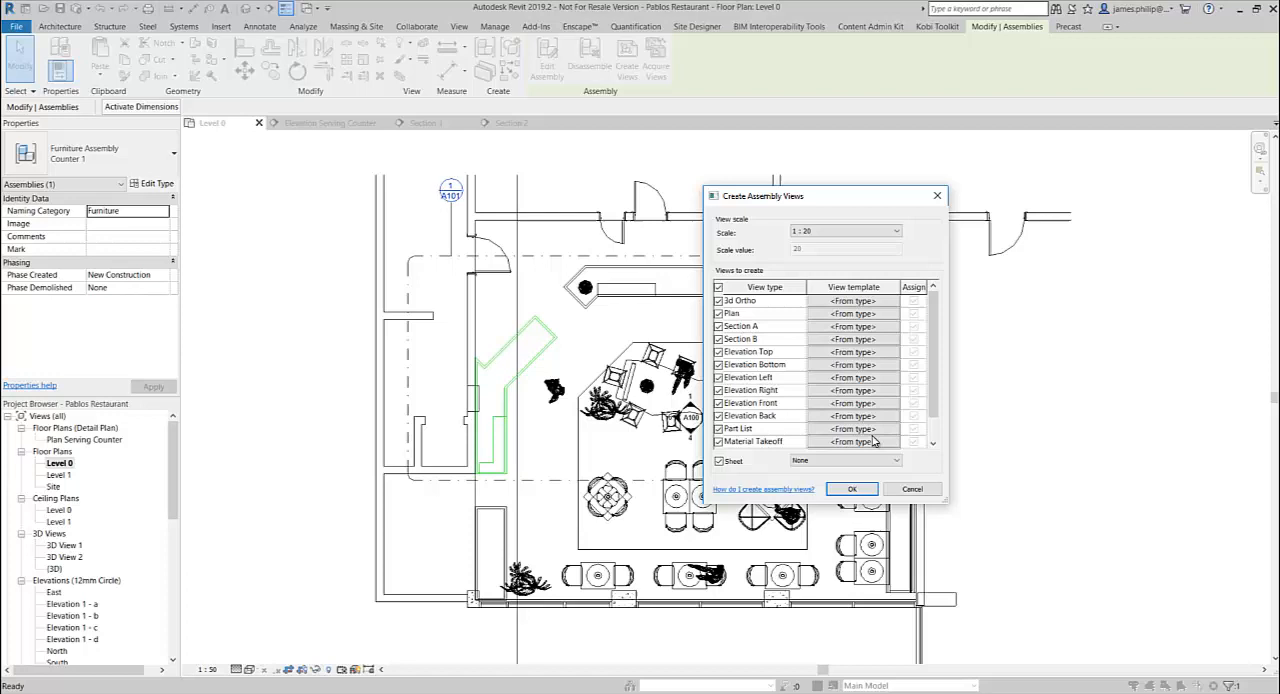
pyautogui.moveTo(874, 454)
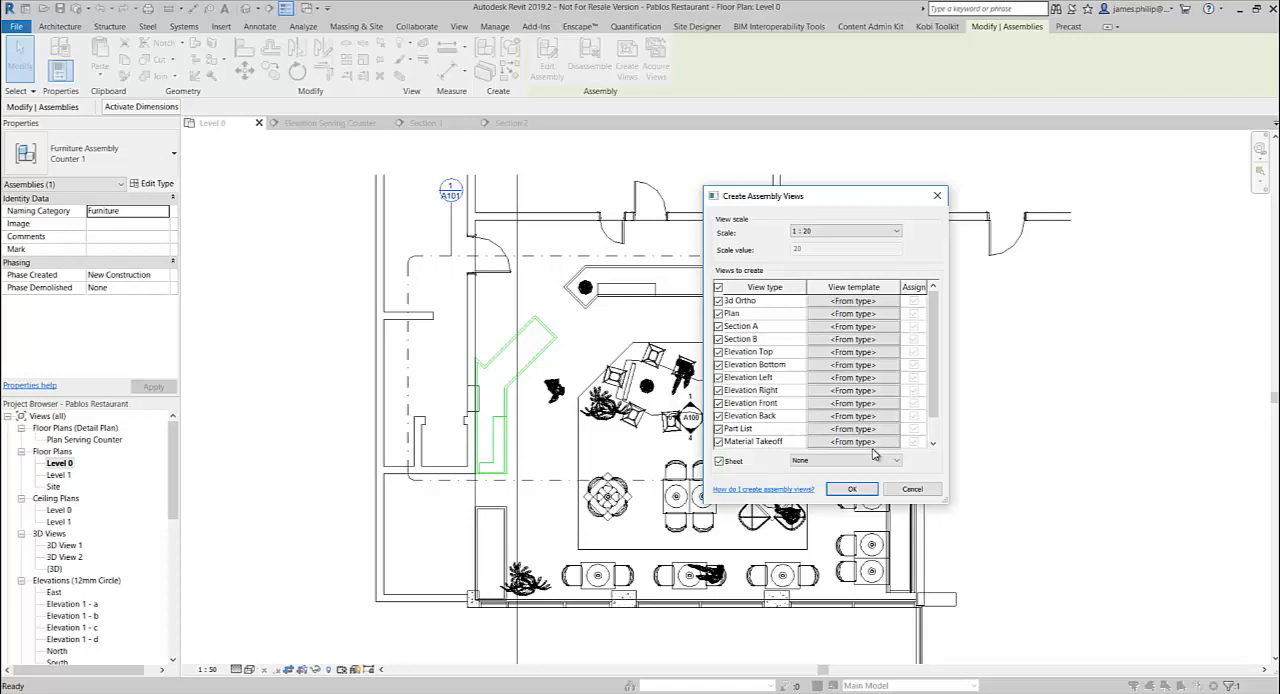
pyautogui.moveTo(868, 442)
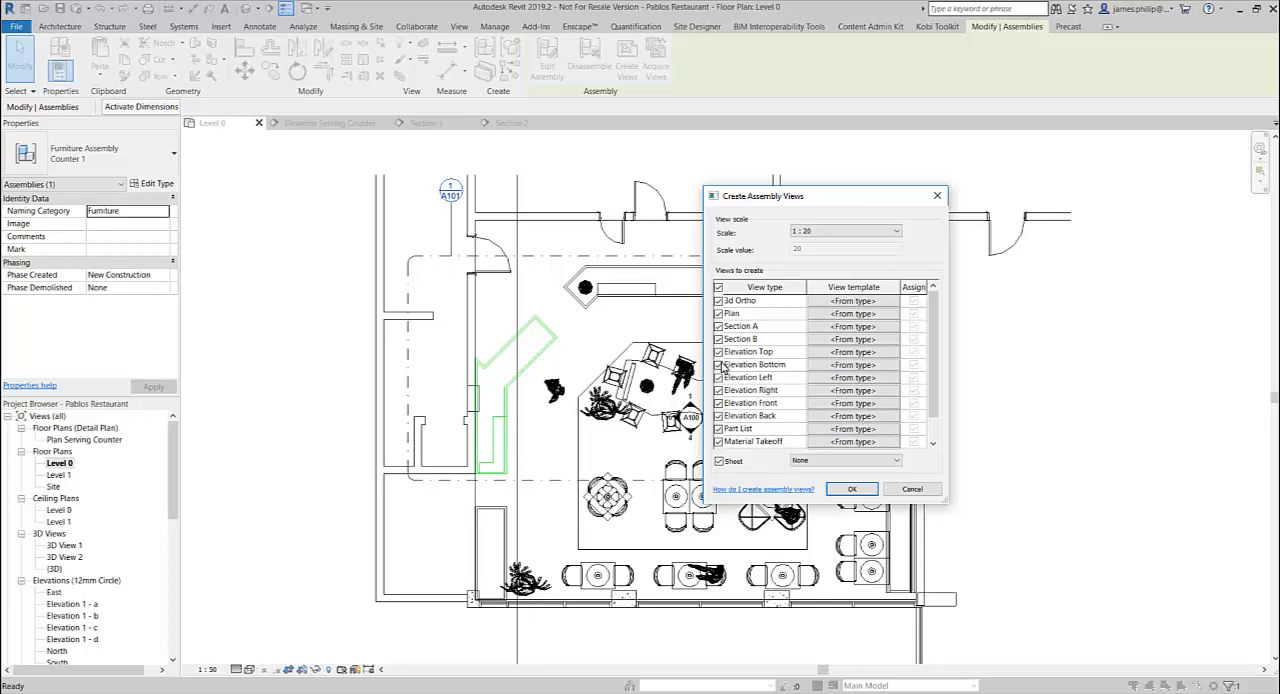
# Exclude Elevation Bottom, include Material Takeoff and the sheet, and generate the views
pyautogui.click(716, 364)
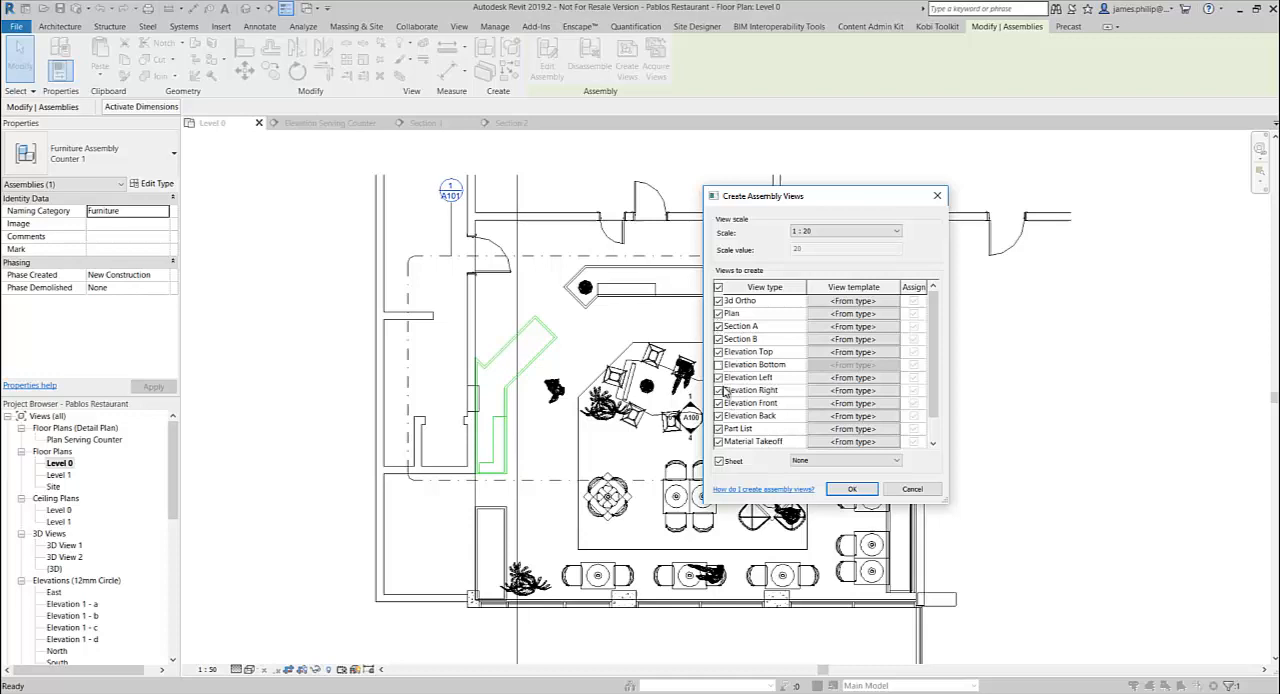
pyautogui.click(718, 442)
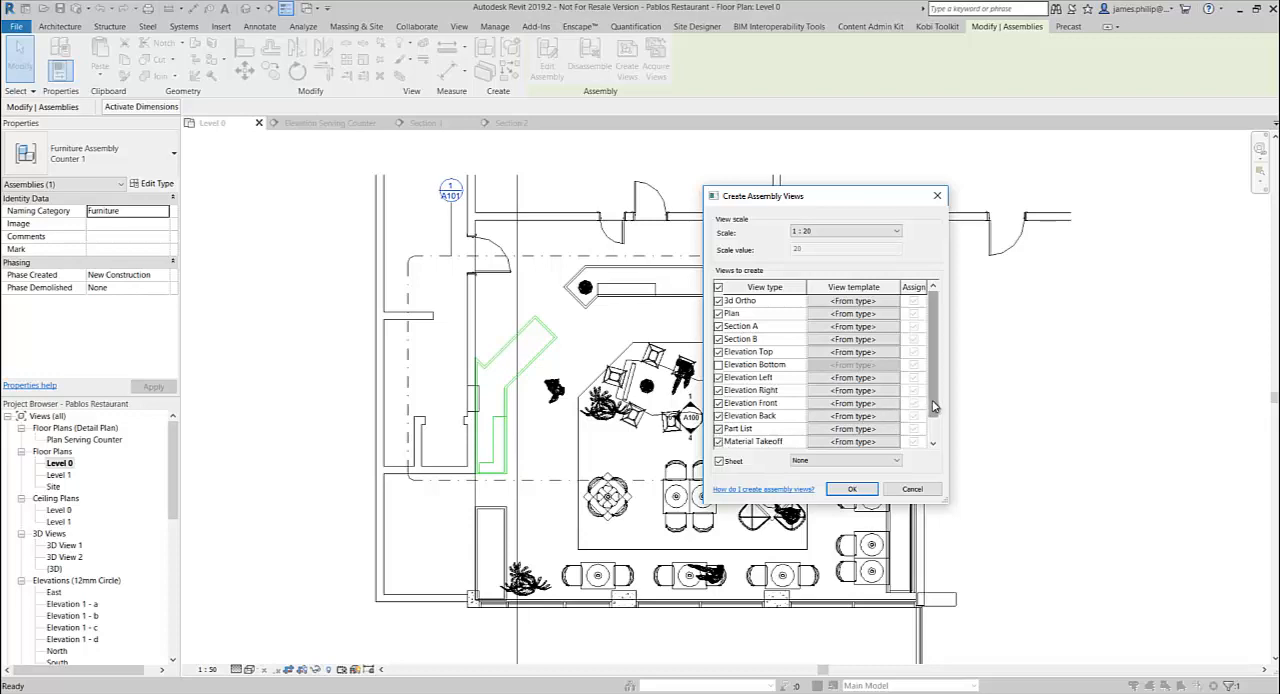
pyautogui.scroll(-3)
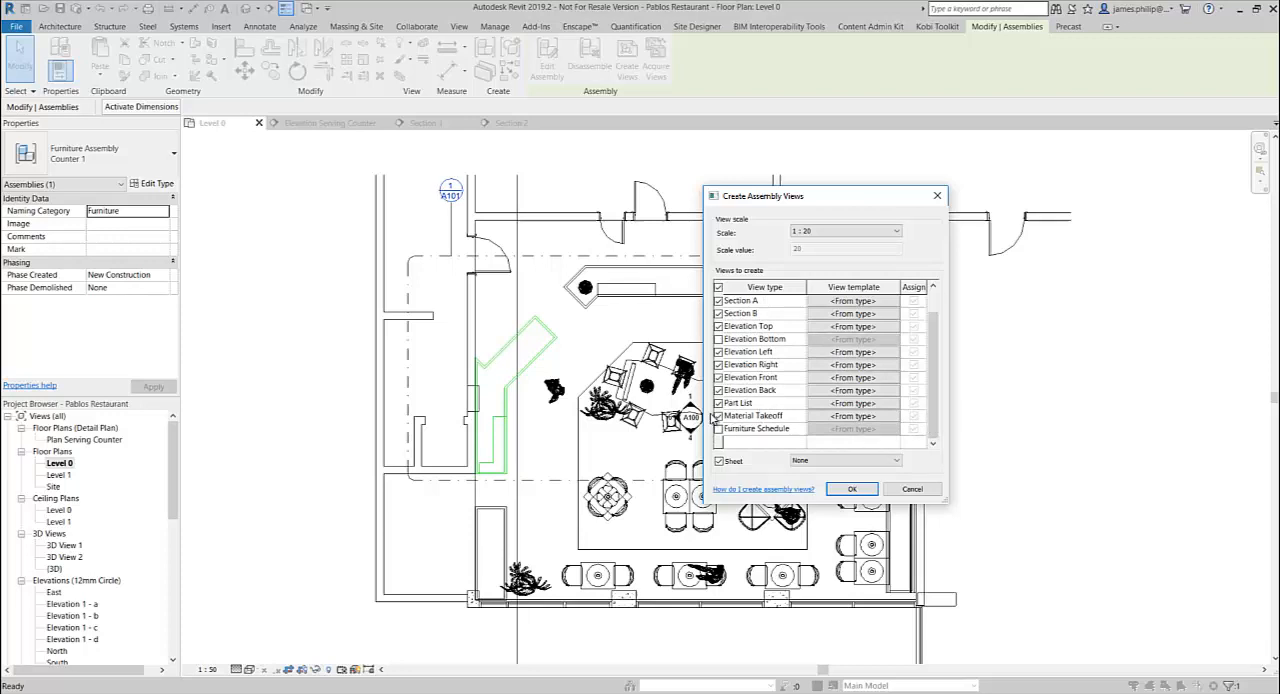
pyautogui.click(714, 428)
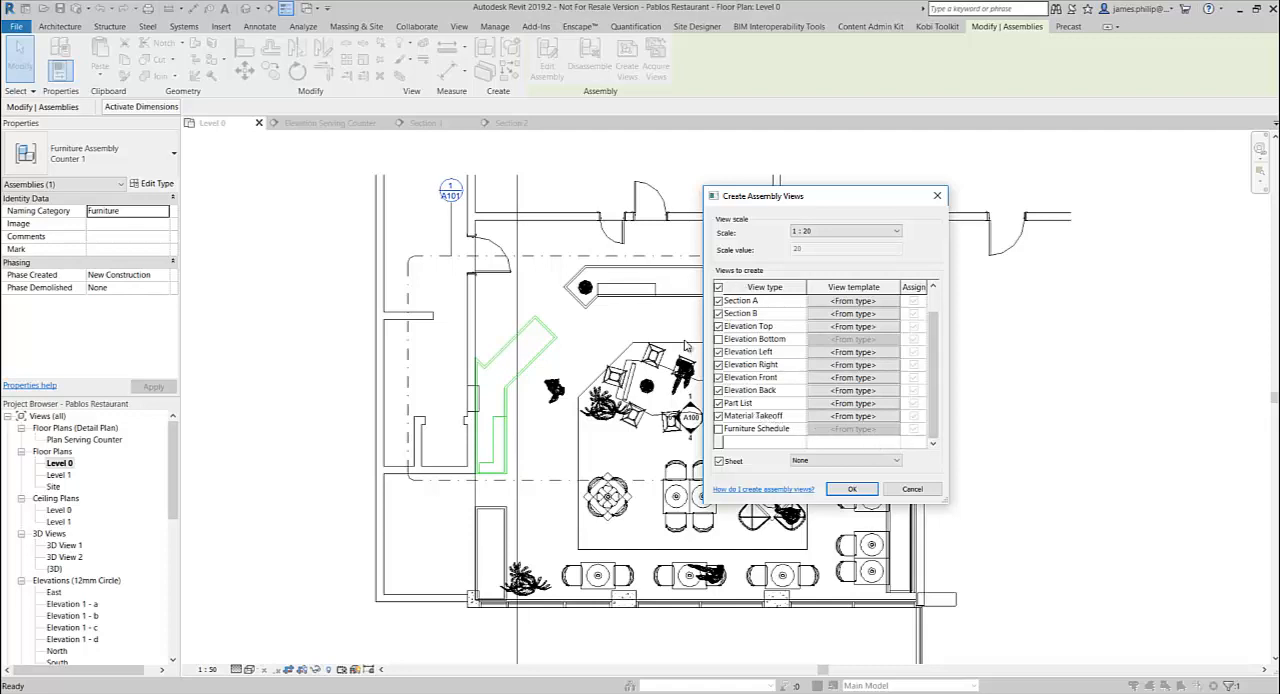
pyautogui.moveTo(718, 340)
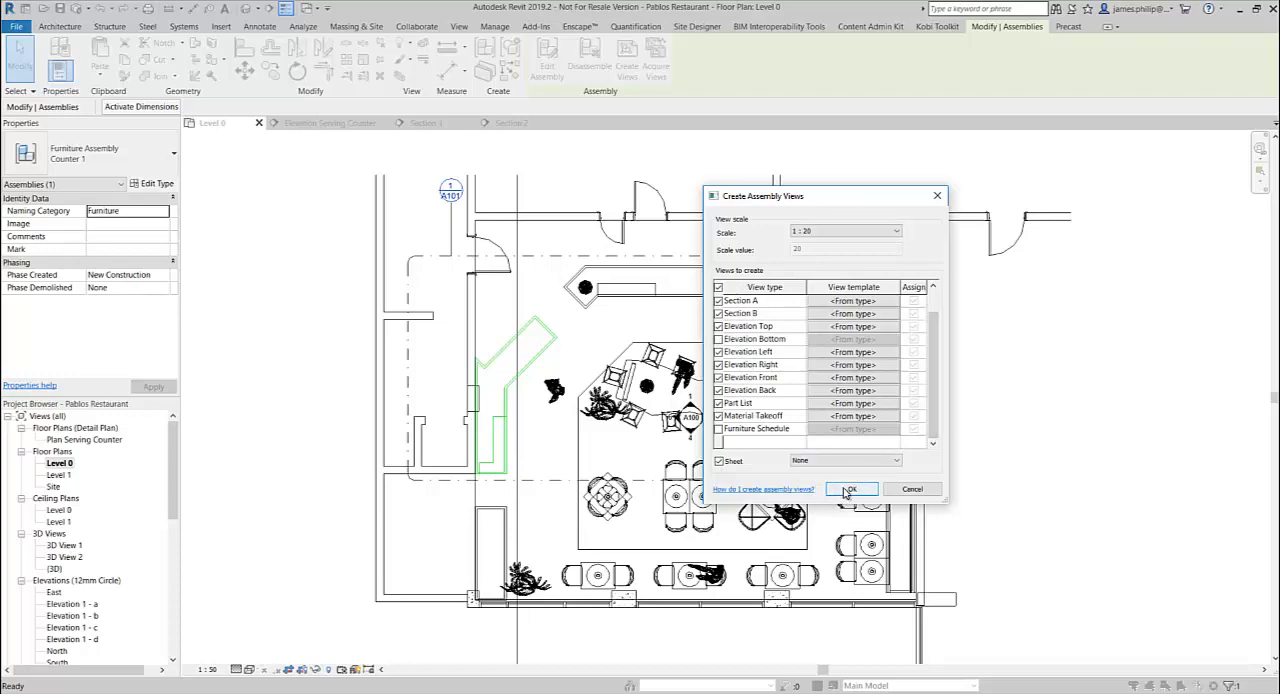
pyautogui.click(852, 488)
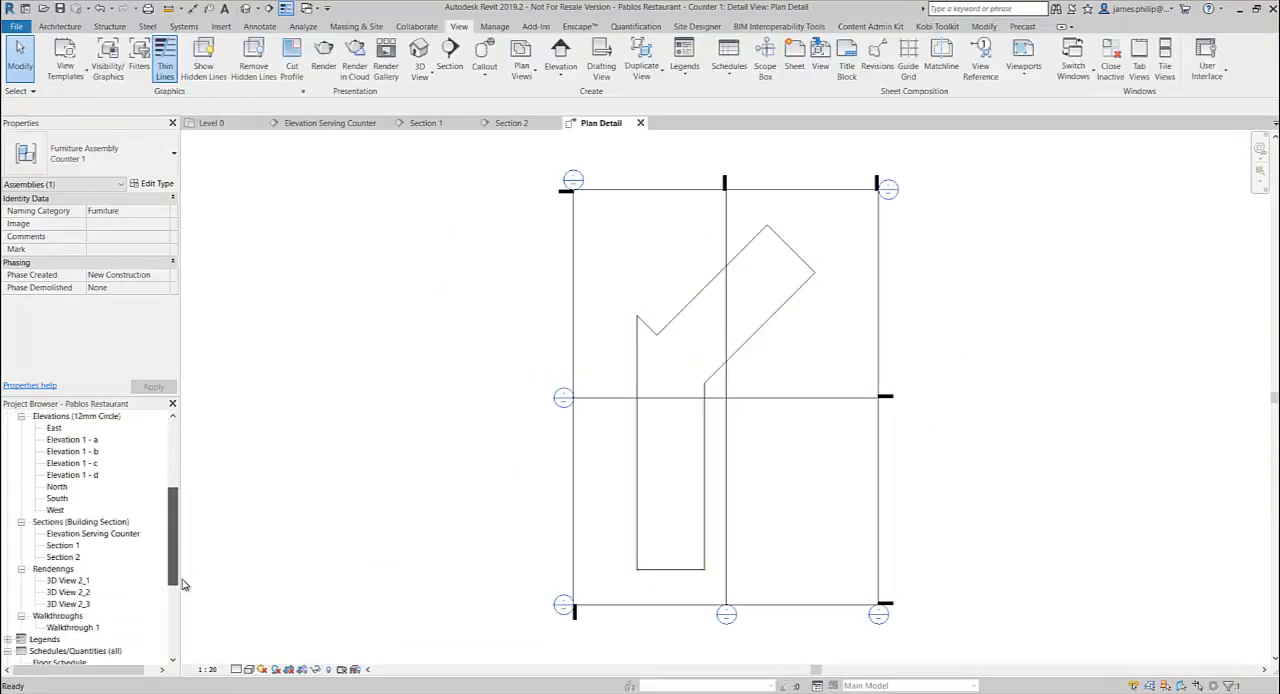
# Scroll the Project Browser down to Counter 1's generated views under Assemblies
pyautogui.scroll(-3)
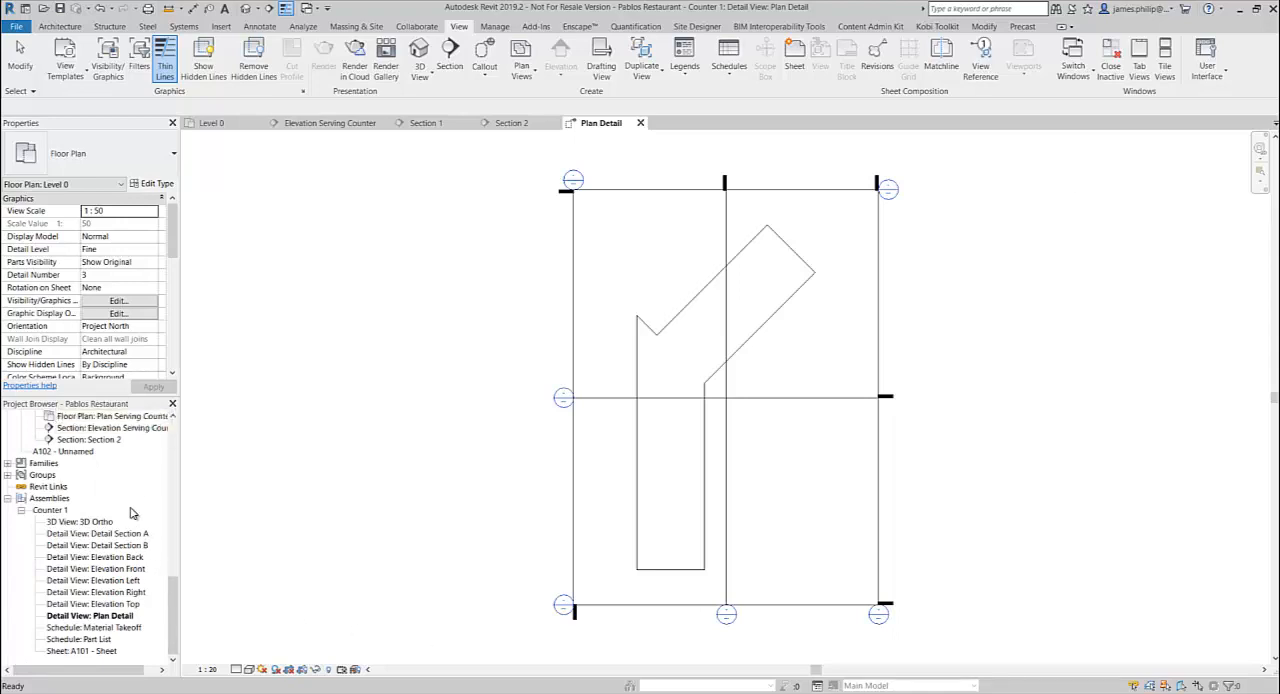
# Review Detail Sections A and B, the Back, Front and Left elevations, and the Material Takeoff
pyautogui.doubleClick(108, 544)
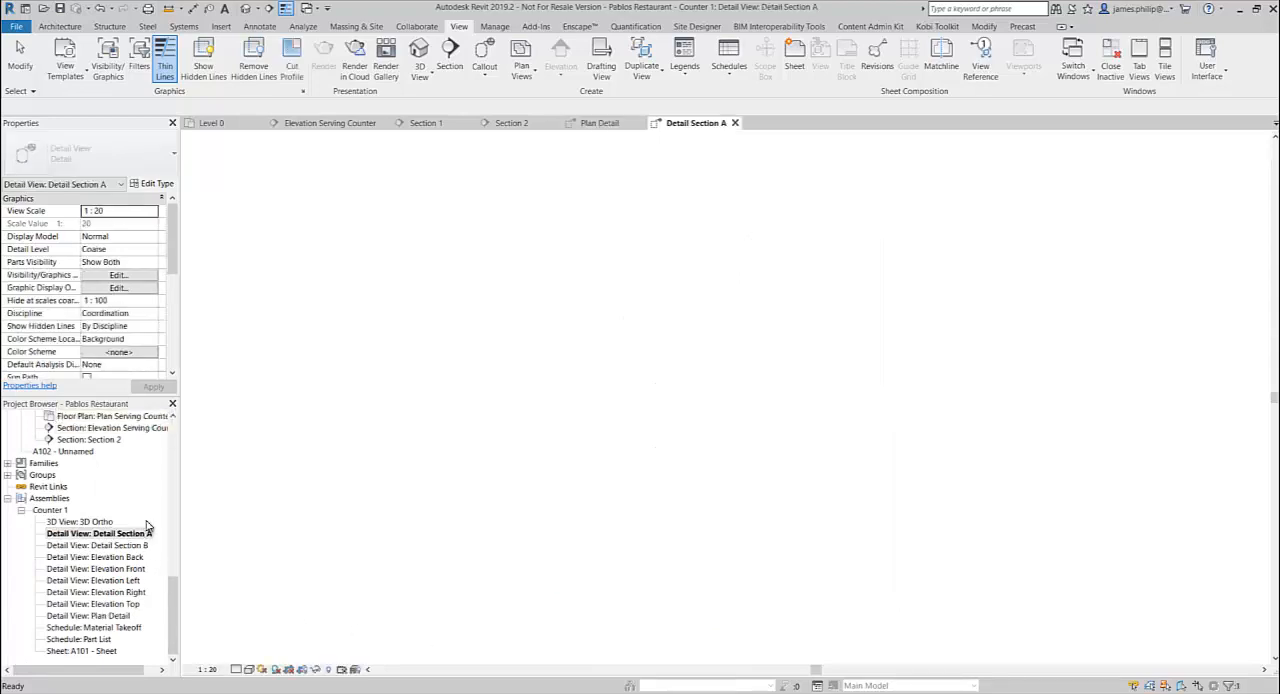
pyautogui.doubleClick(110, 532)
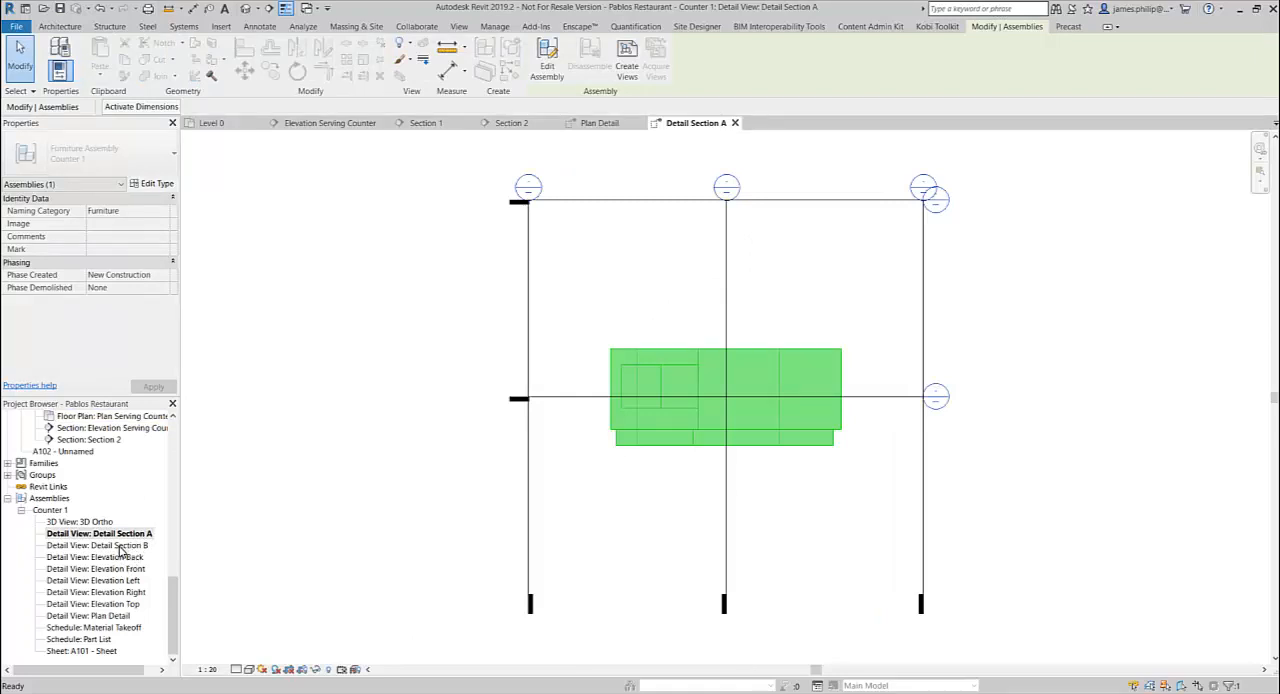
pyautogui.doubleClick(106, 546)
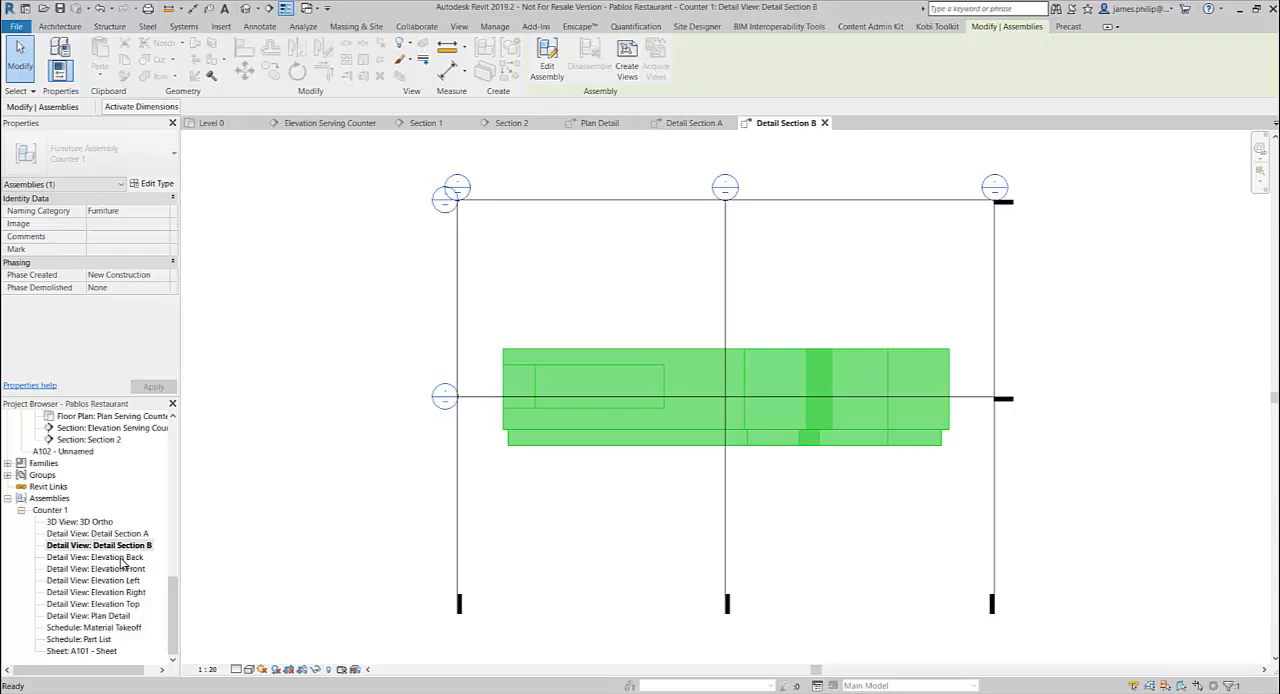
pyautogui.doubleClick(96, 558)
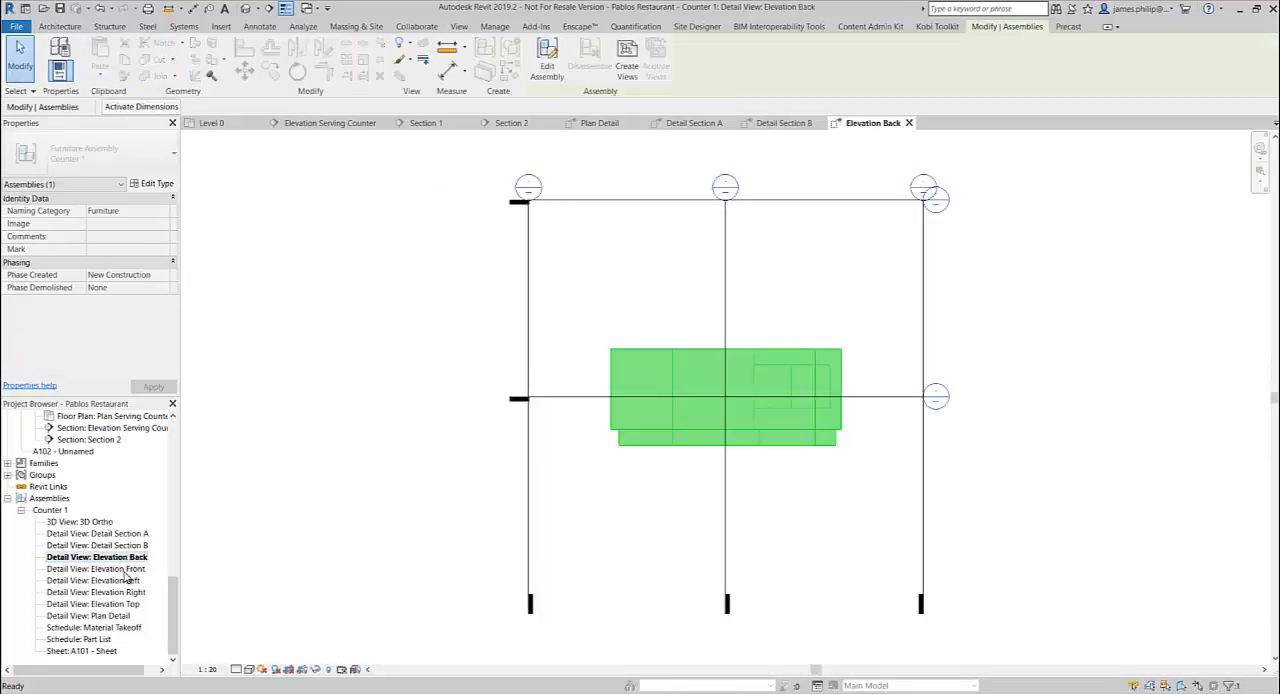
pyautogui.doubleClick(96, 596)
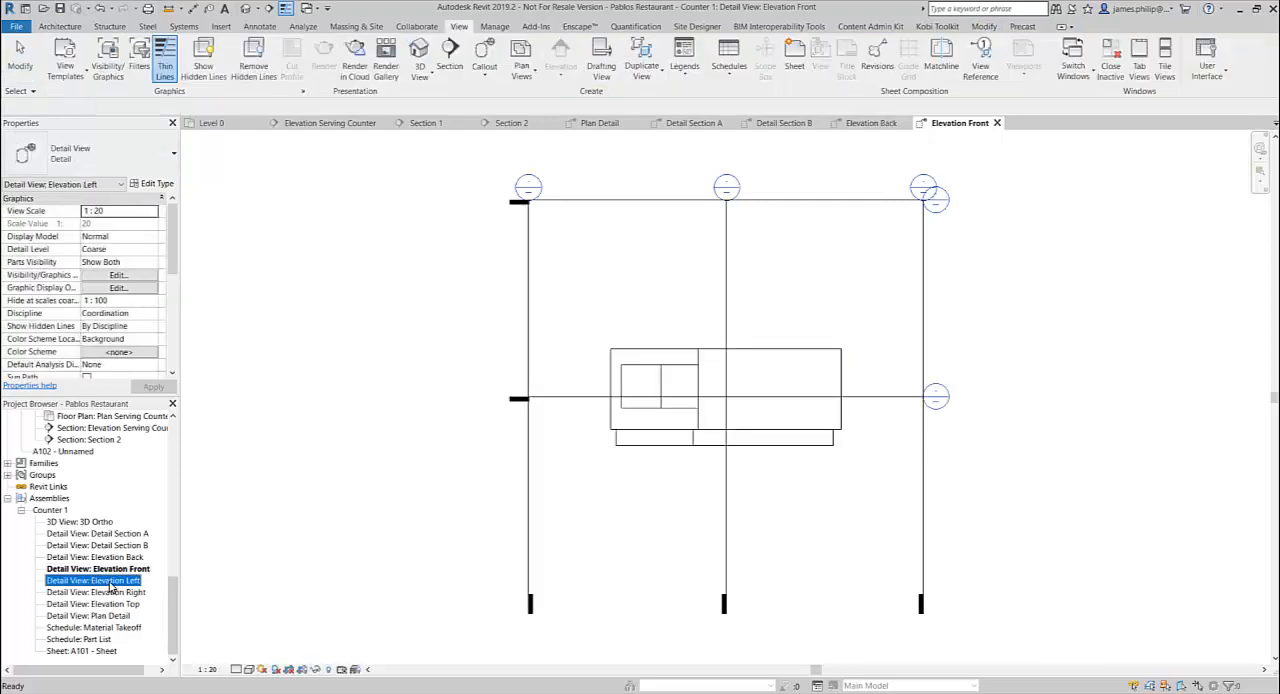
pyautogui.doubleClick(92, 580)
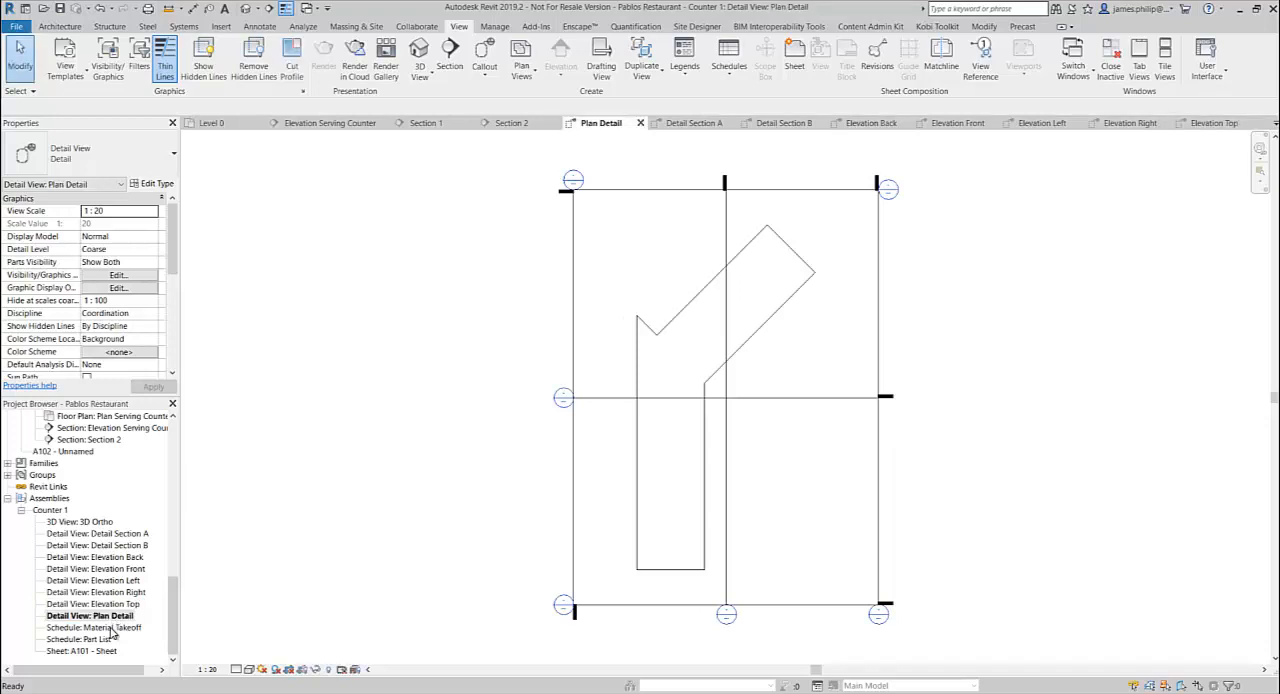
pyautogui.doubleClick(96, 640)
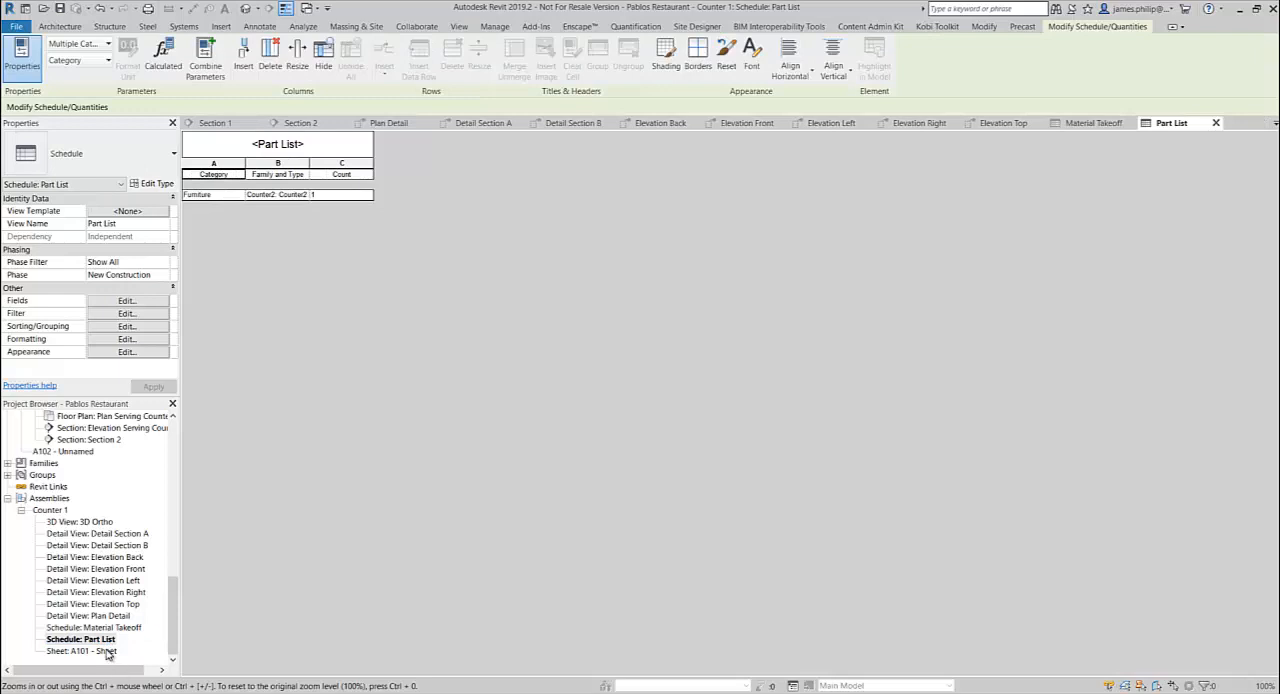
pyautogui.moveTo(108, 652)
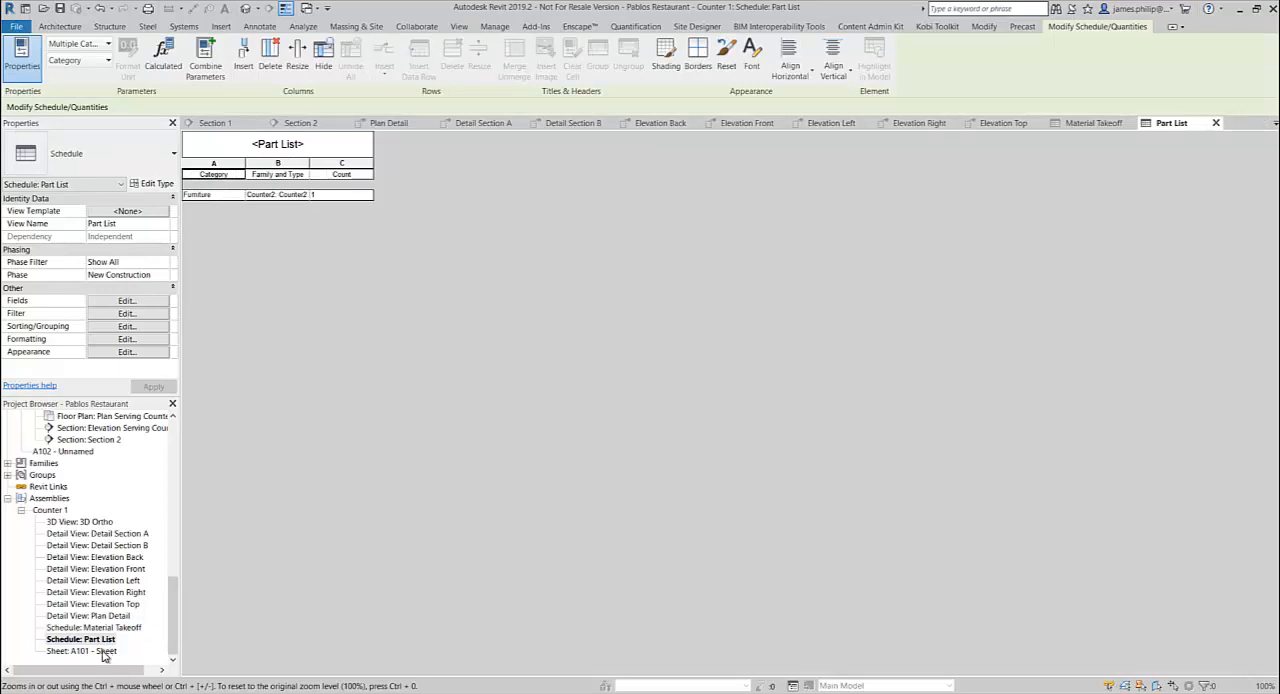
# View Counter 1's empty A101 sheet, then return to its Plan Detail view
pyautogui.doubleClick(84, 644)
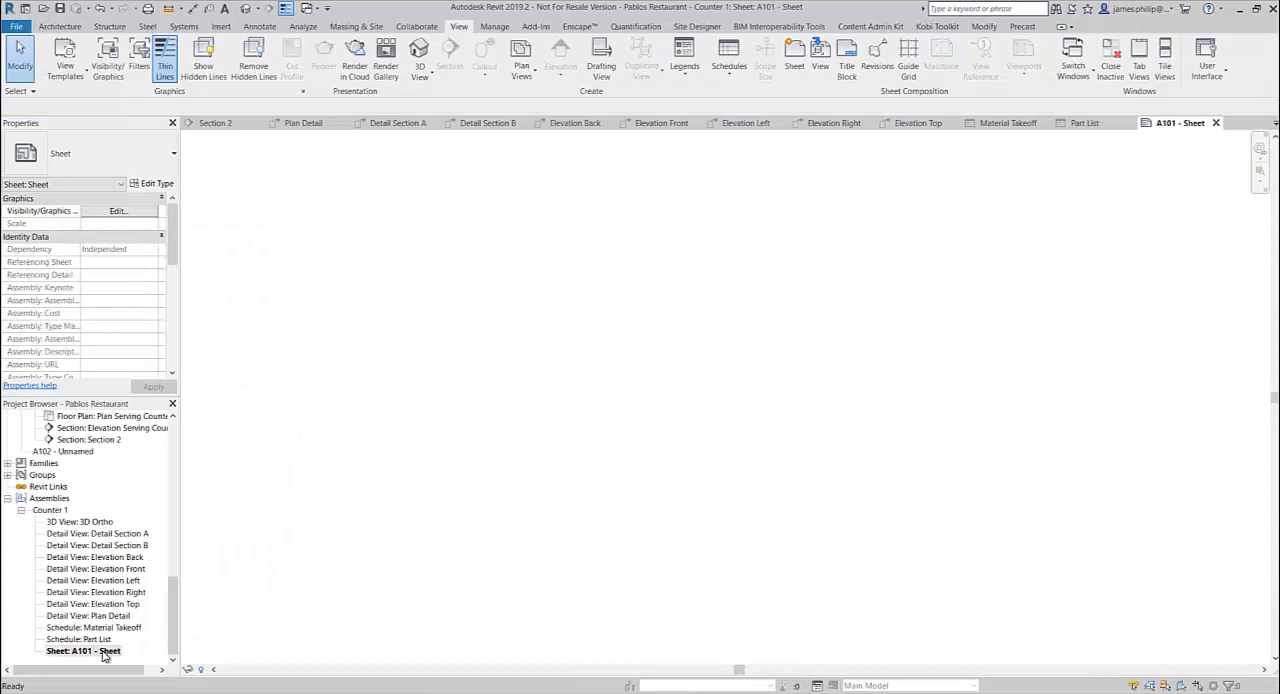
pyautogui.moveTo(84, 654)
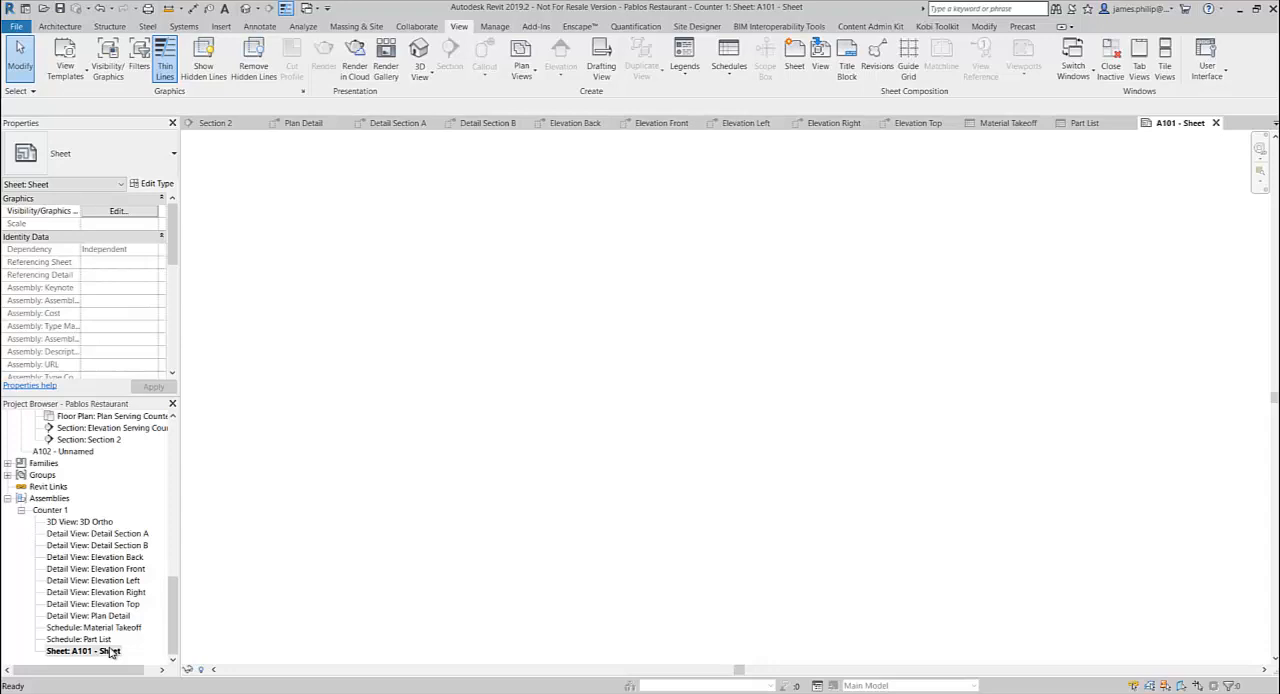
pyautogui.click(78, 652)
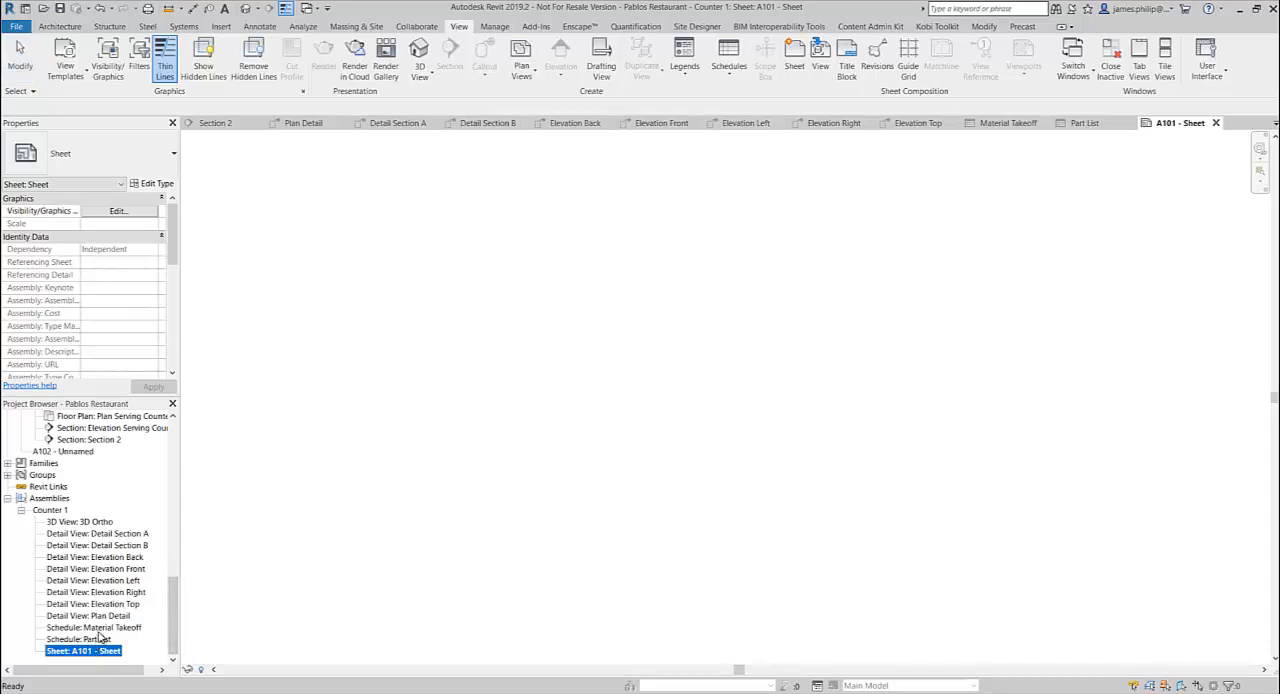
pyautogui.click(88, 616)
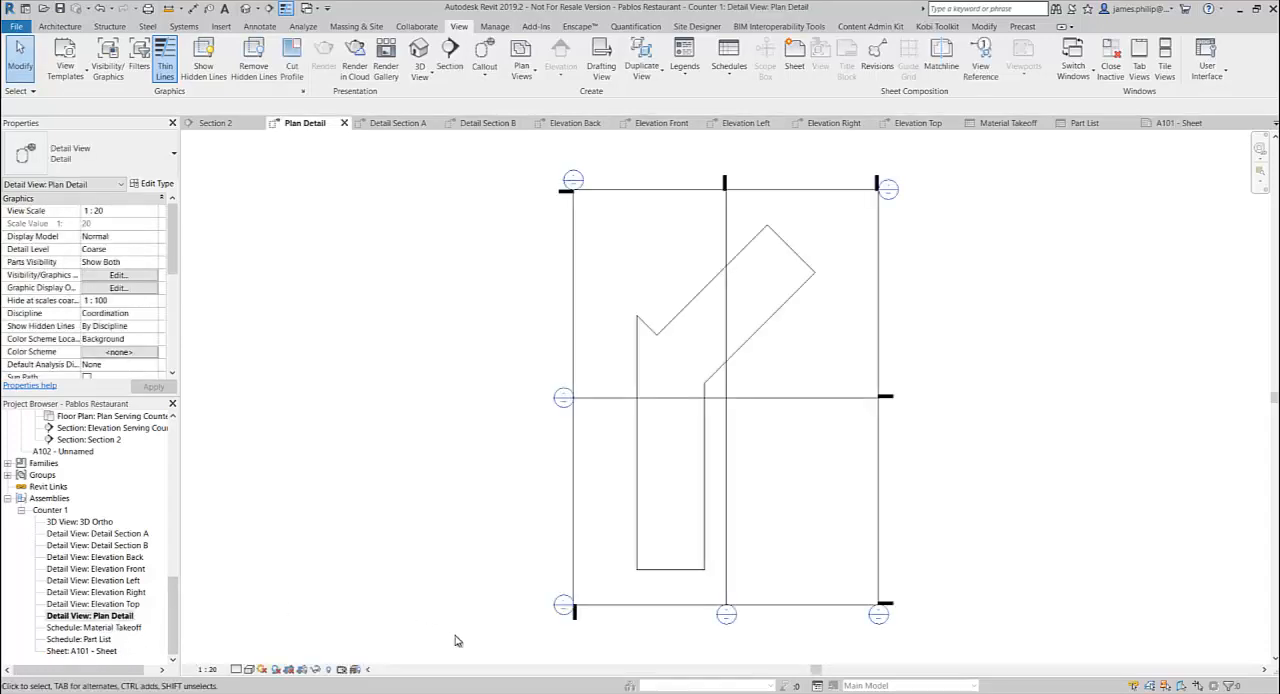
pyautogui.moveTo(784, 420)
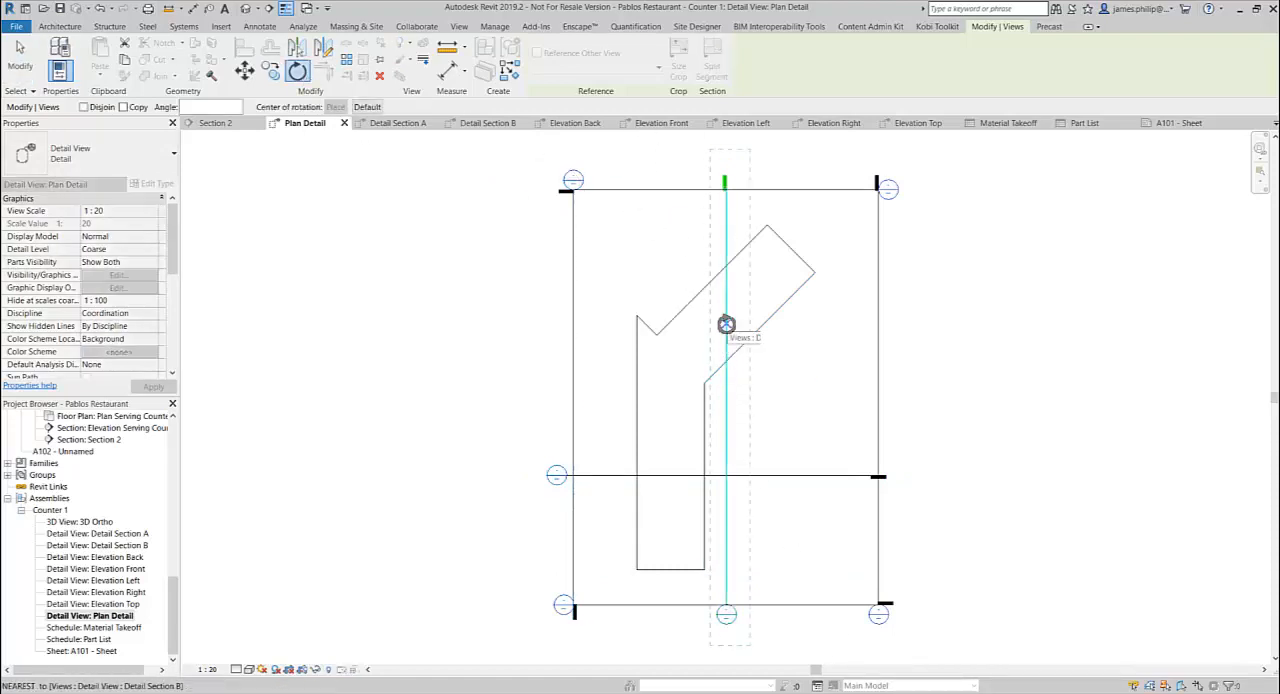
pyautogui.moveTo(728, 316)
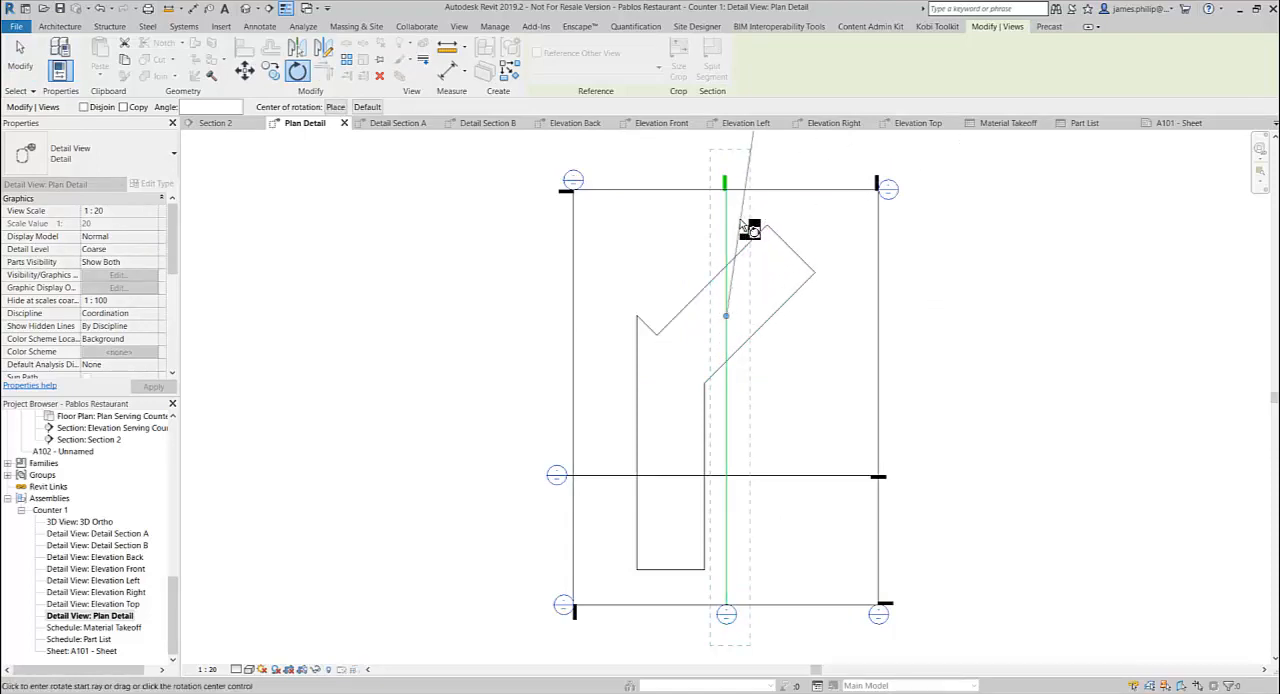
# Swing Detail Section B's cut line to run diagonally along the counter's angled arm
pyautogui.moveTo(750, 230); pyautogui.dragTo(790, 248)
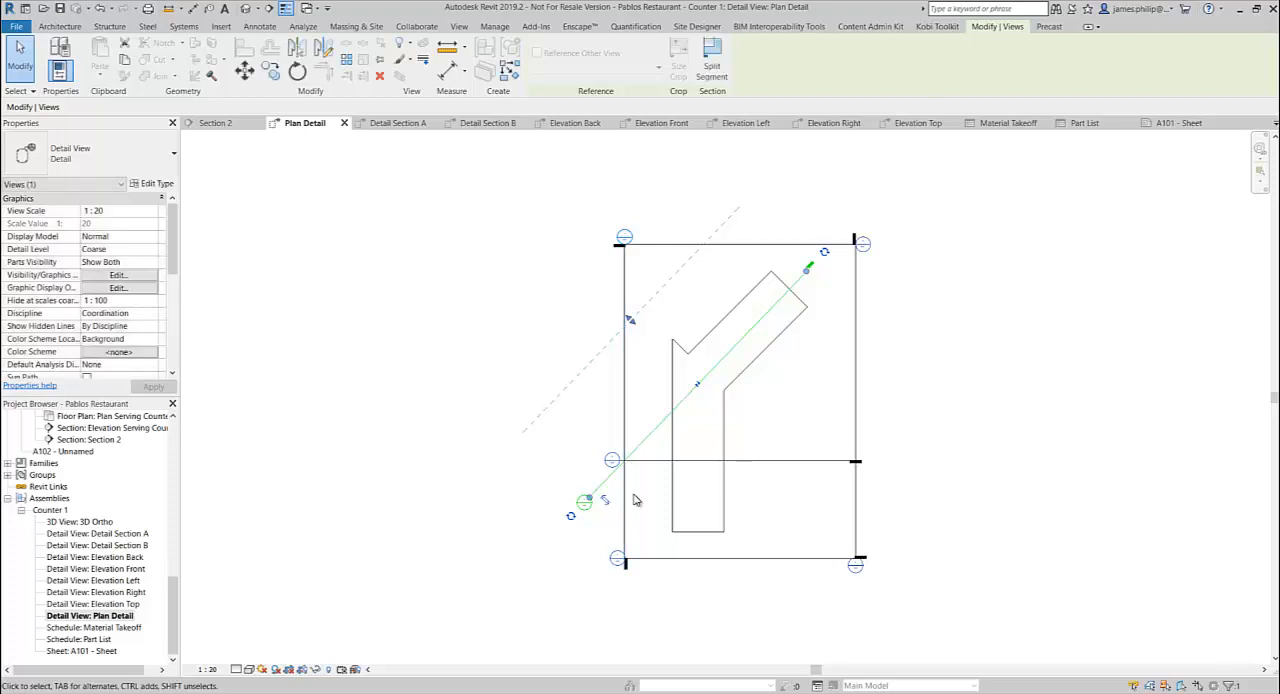
pyautogui.moveTo(914, 380)
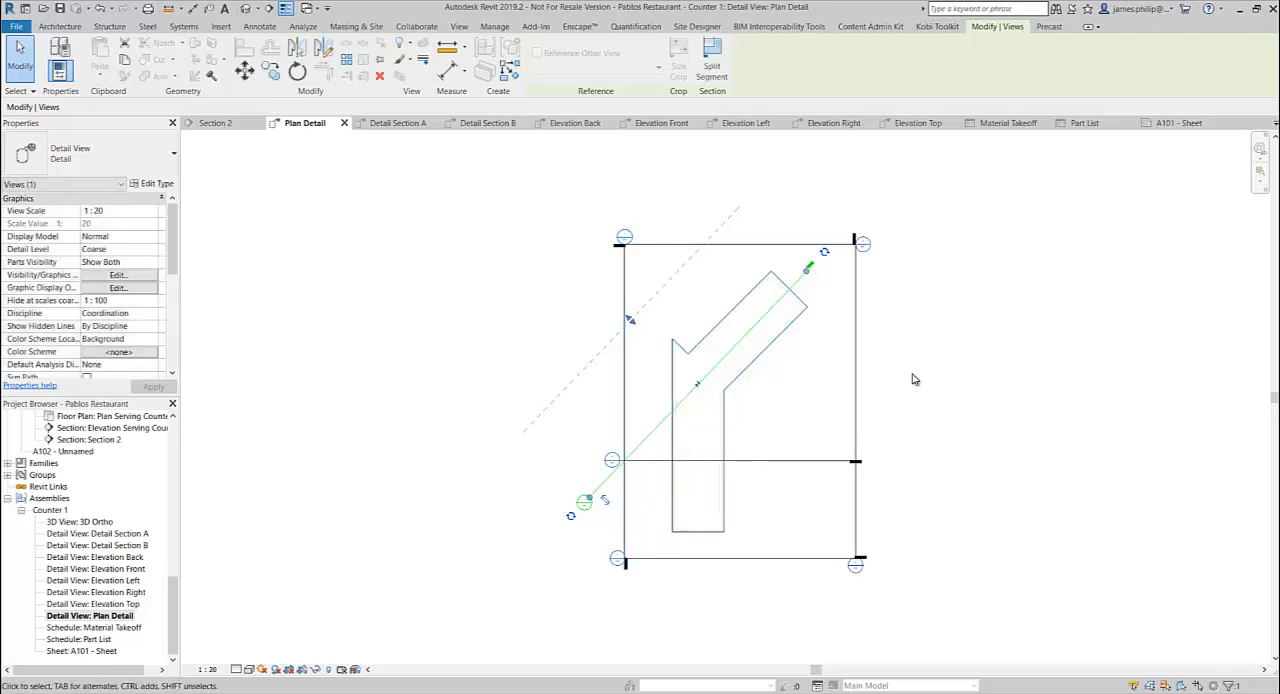
pyautogui.moveTo(522, 352)
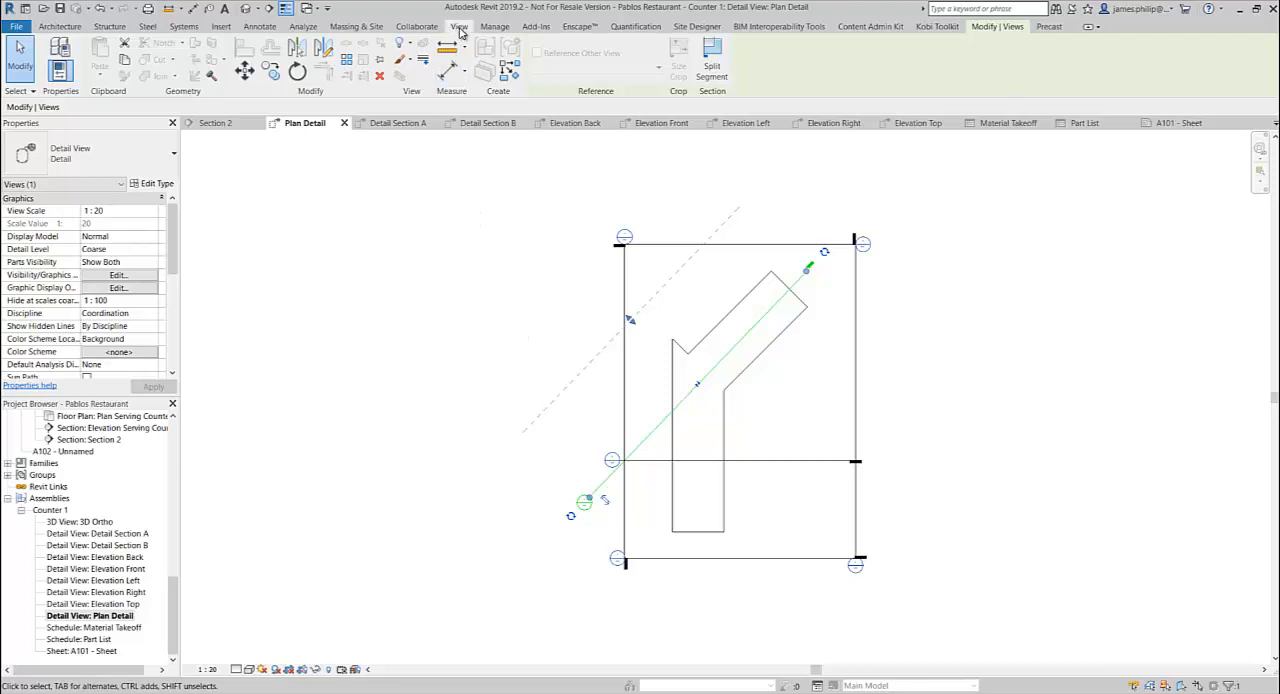
# Cut a new section across the angled arm and view its Detail 0 result
pyautogui.click(458, 26)
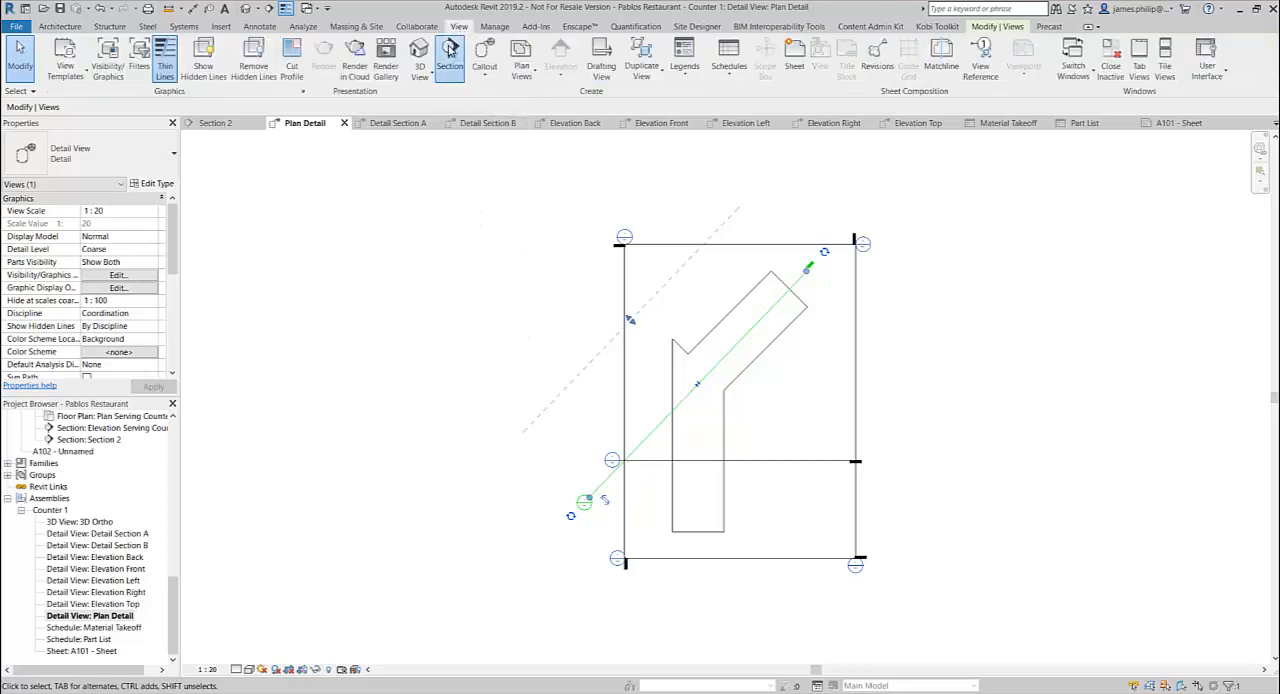
pyautogui.click(444, 50)
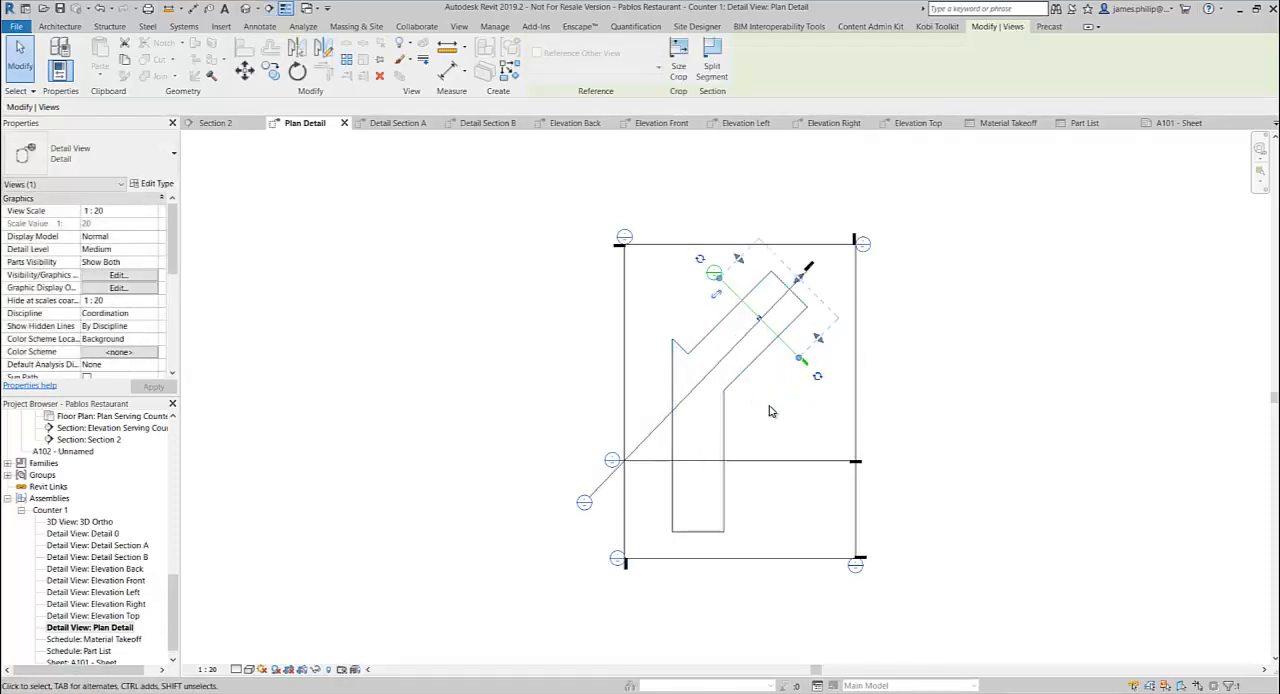
pyautogui.moveTo(768, 416)
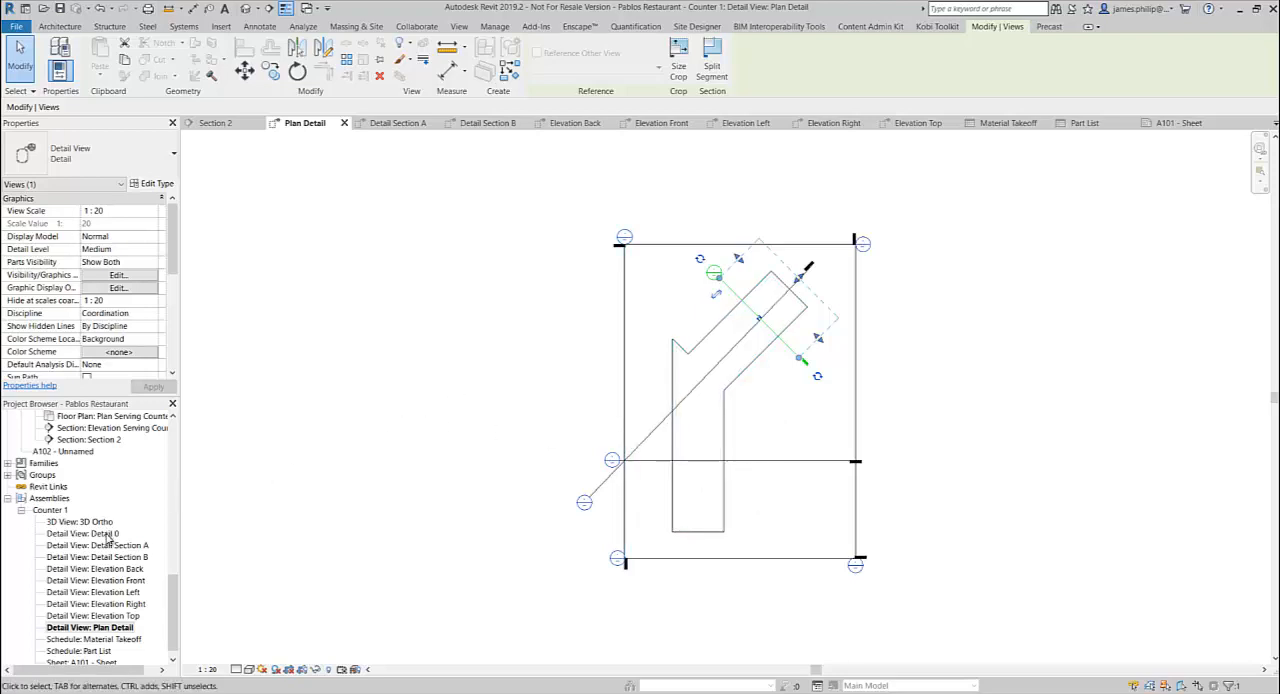
pyautogui.doubleClick(84, 534)
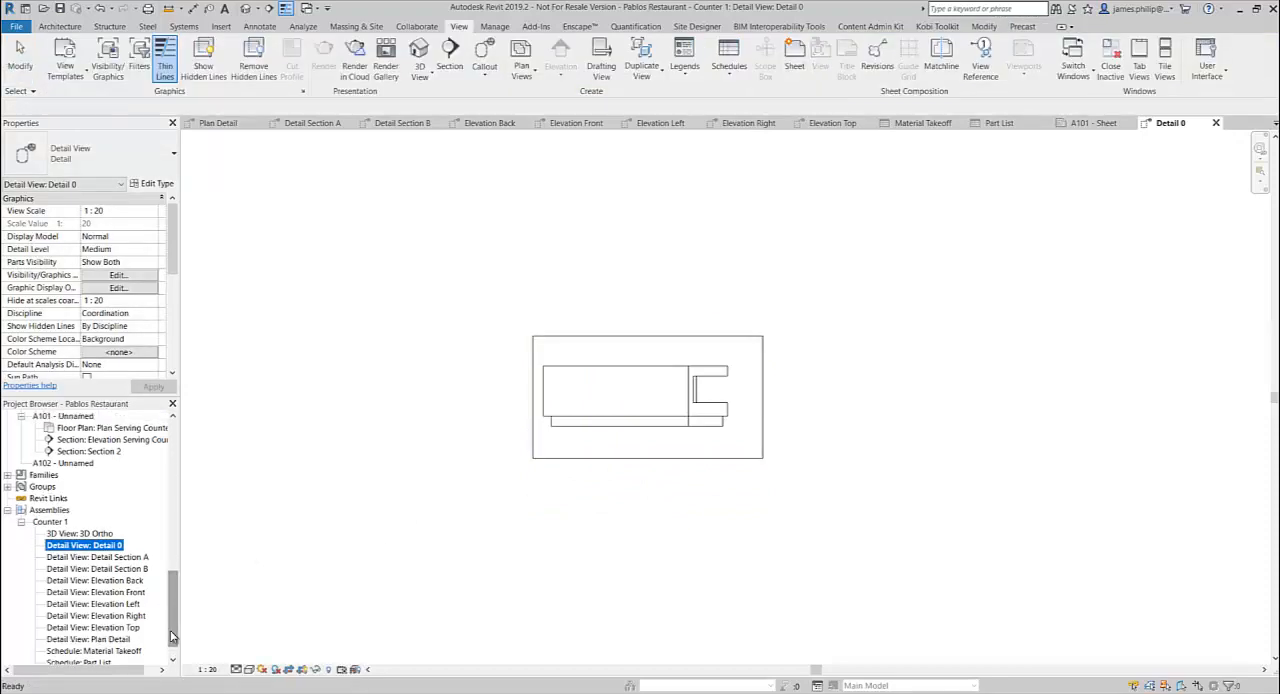
# Show the counter arm's rectangular cross-section in Detail 0 and list the building sections
pyautogui.doubleClick(90, 640)
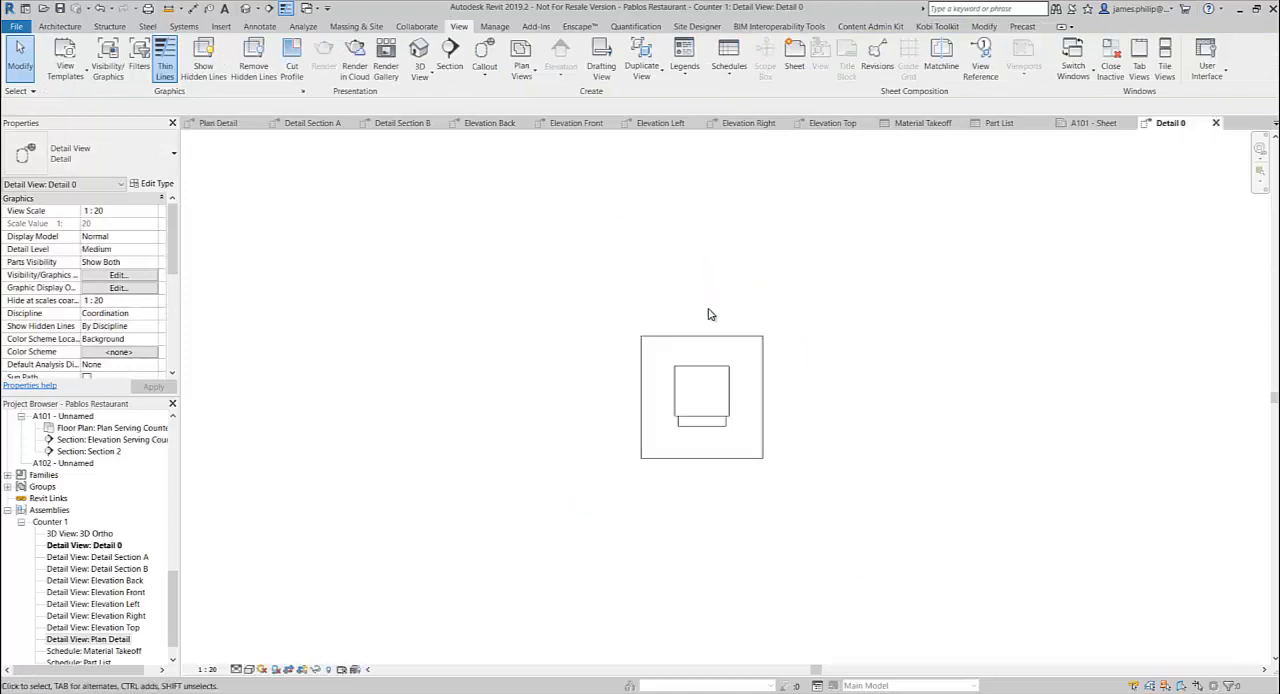
pyautogui.moveTo(744, 442)
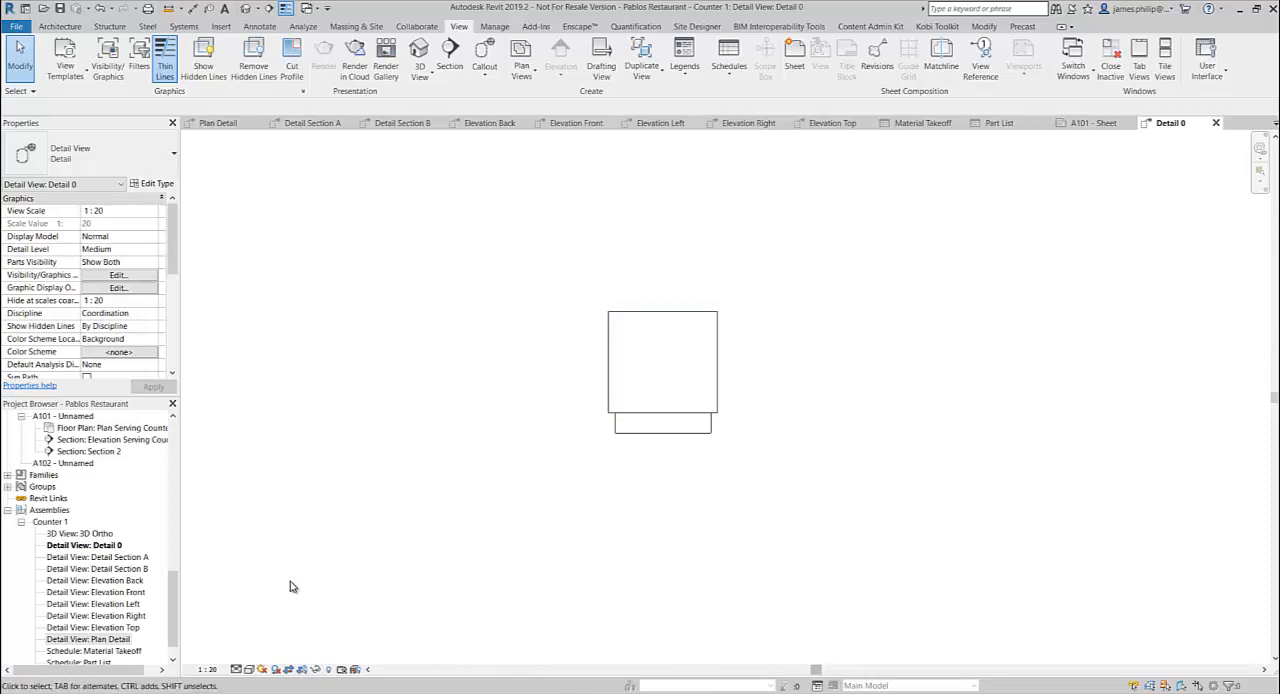
pyautogui.click(92, 636)
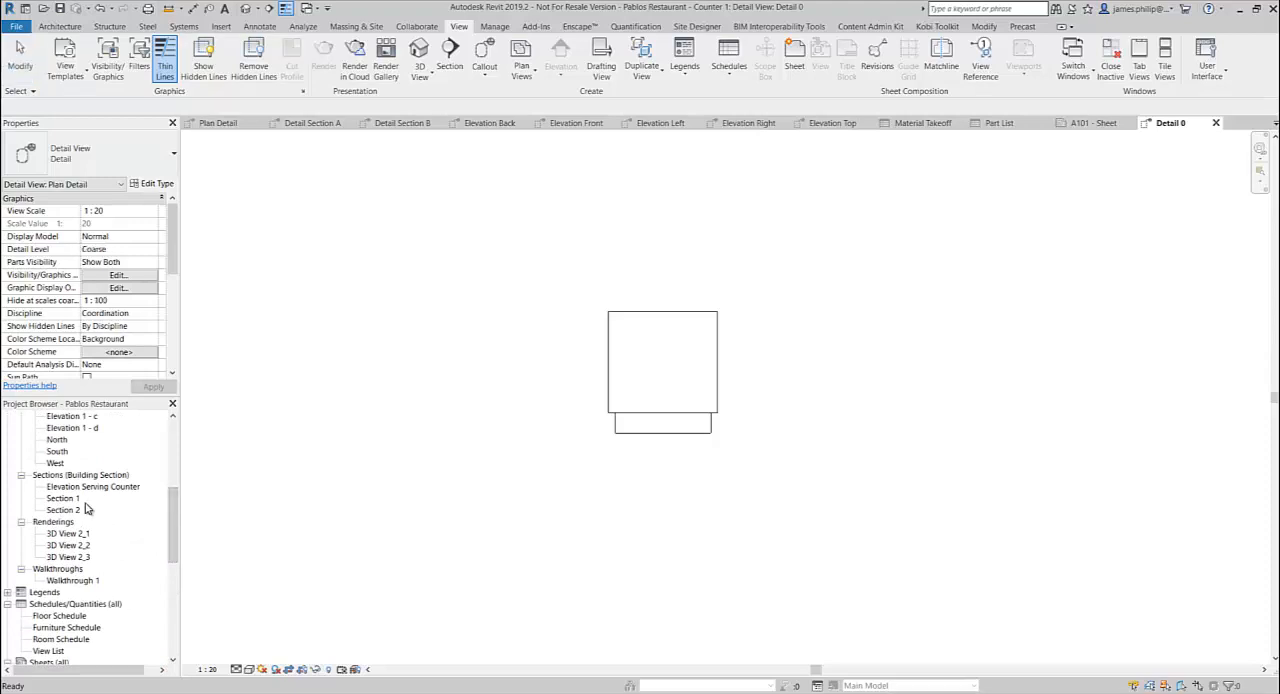
# Review the dimensioned Section 1, Elevation Serving Counter and Section 2 drawings
pyautogui.doubleClick(62, 498)
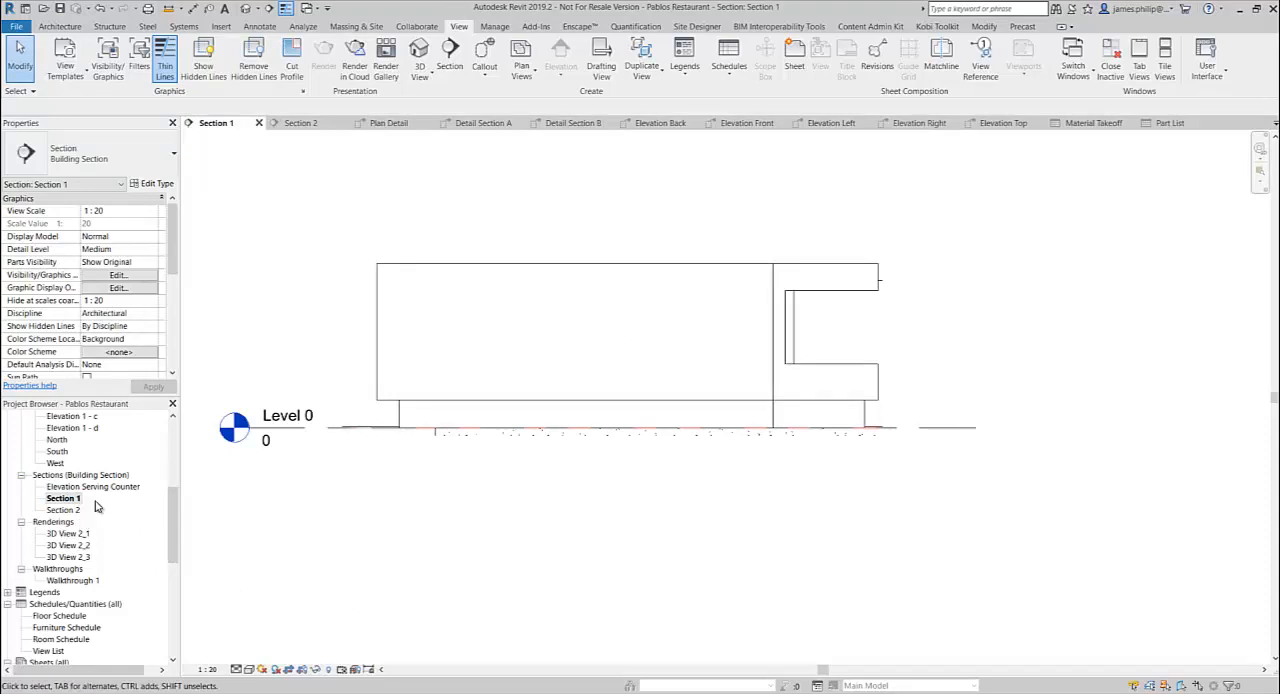
pyautogui.doubleClick(92, 488)
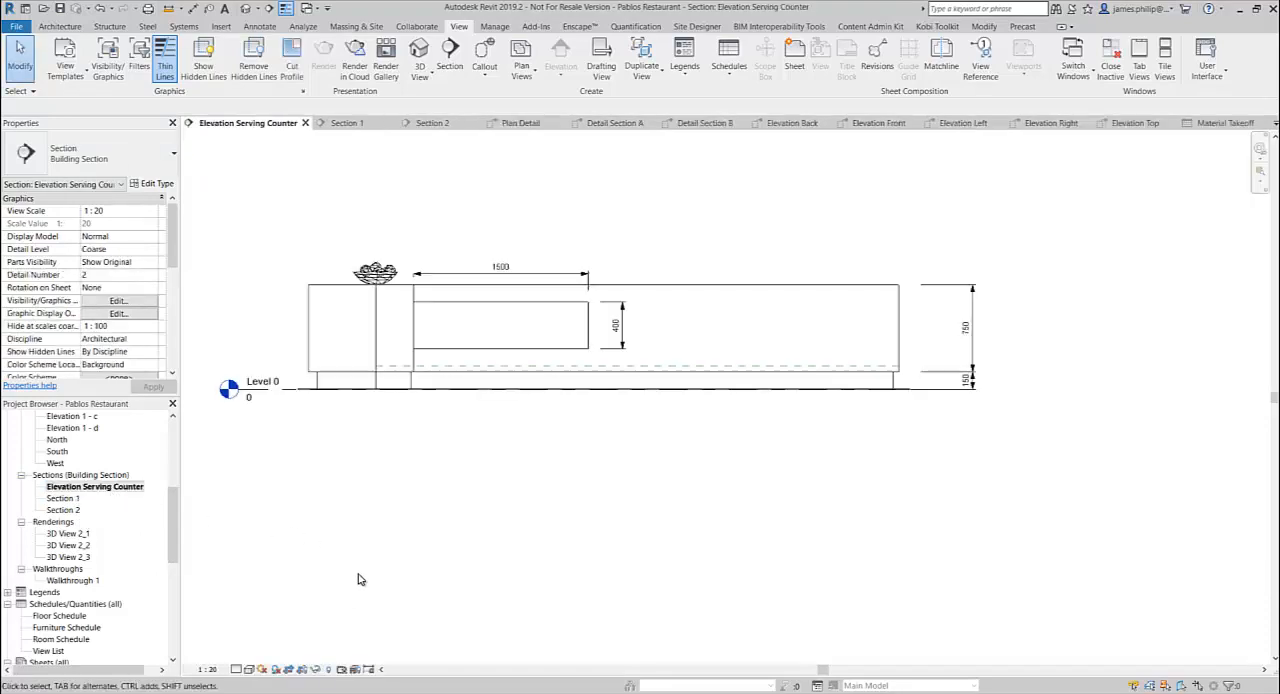
pyautogui.moveTo(370, 584)
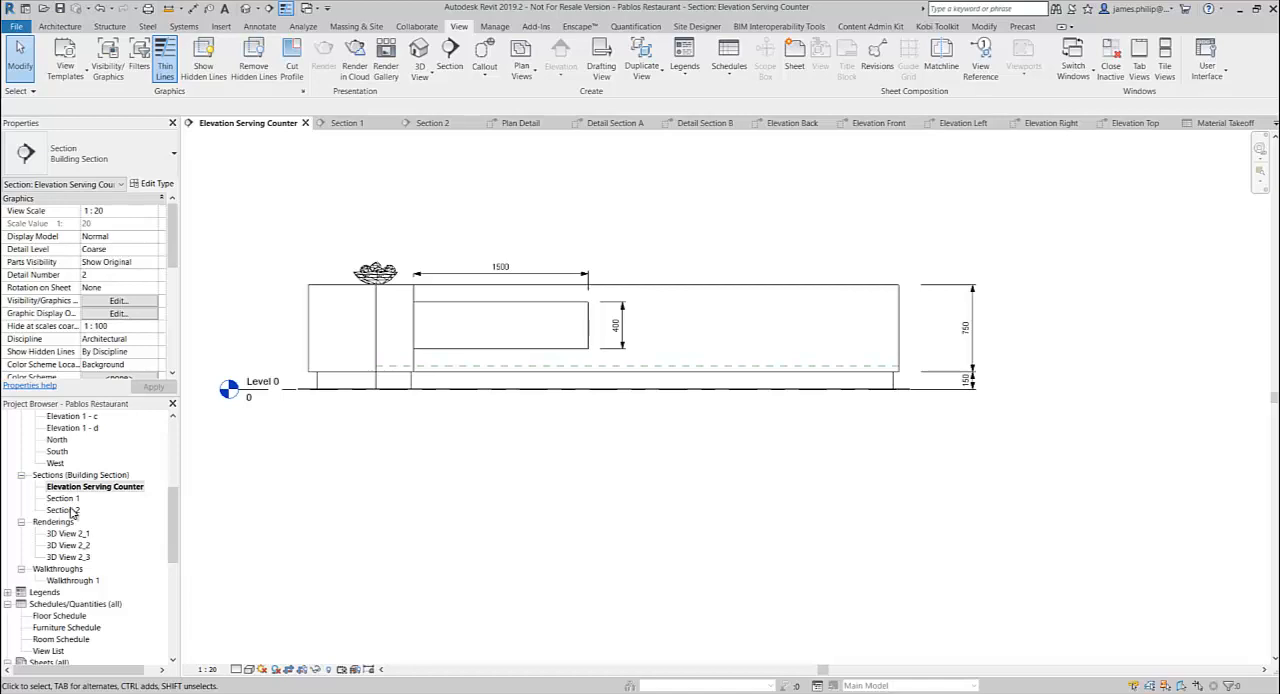
pyautogui.click(60, 510)
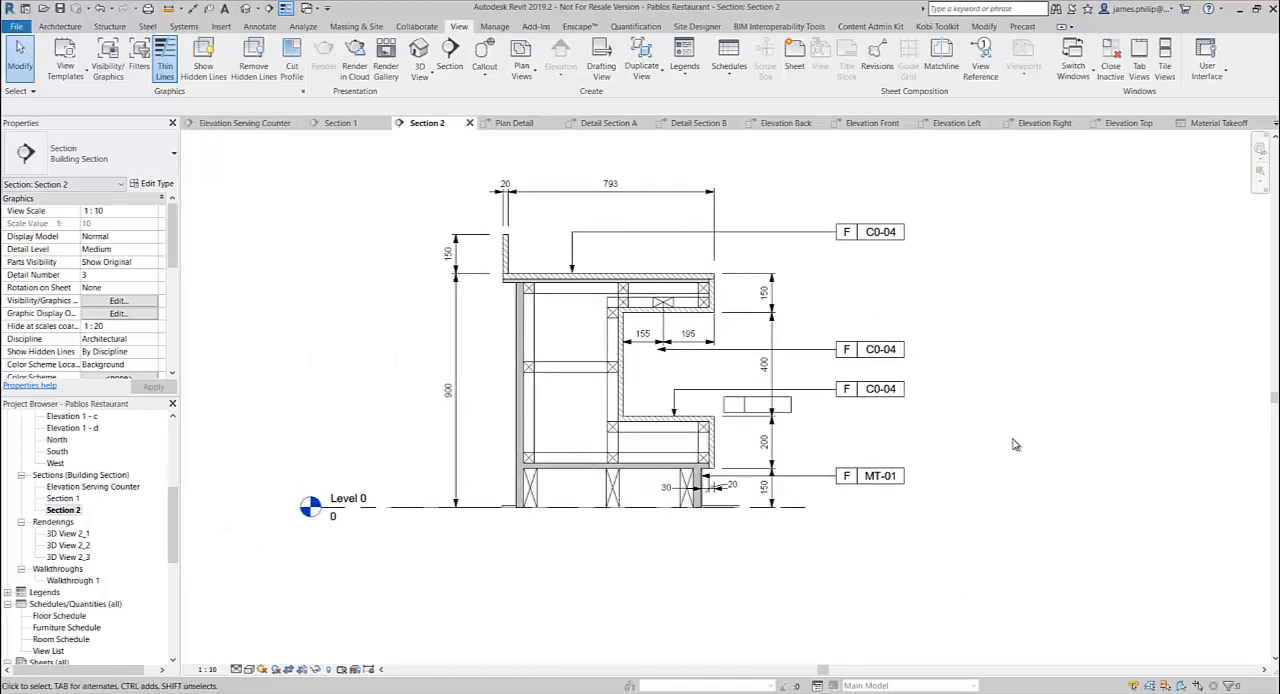
pyautogui.moveTo(528, 544)
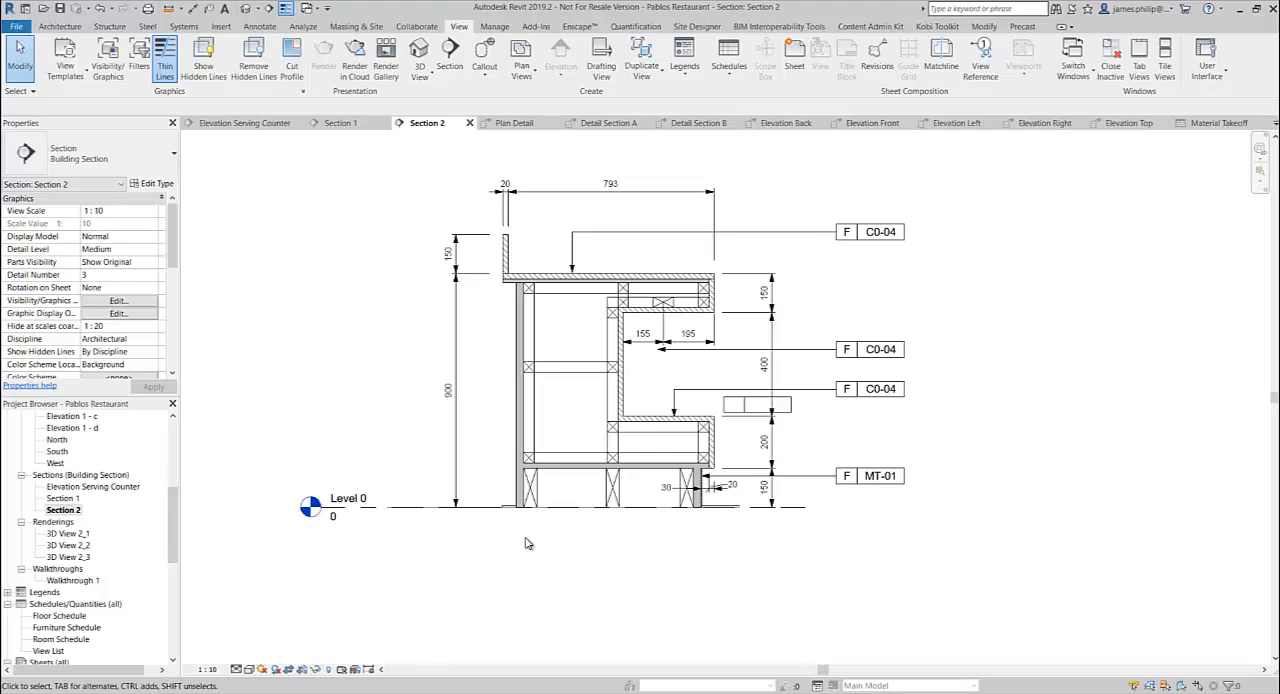
pyautogui.moveTo(664, 588)
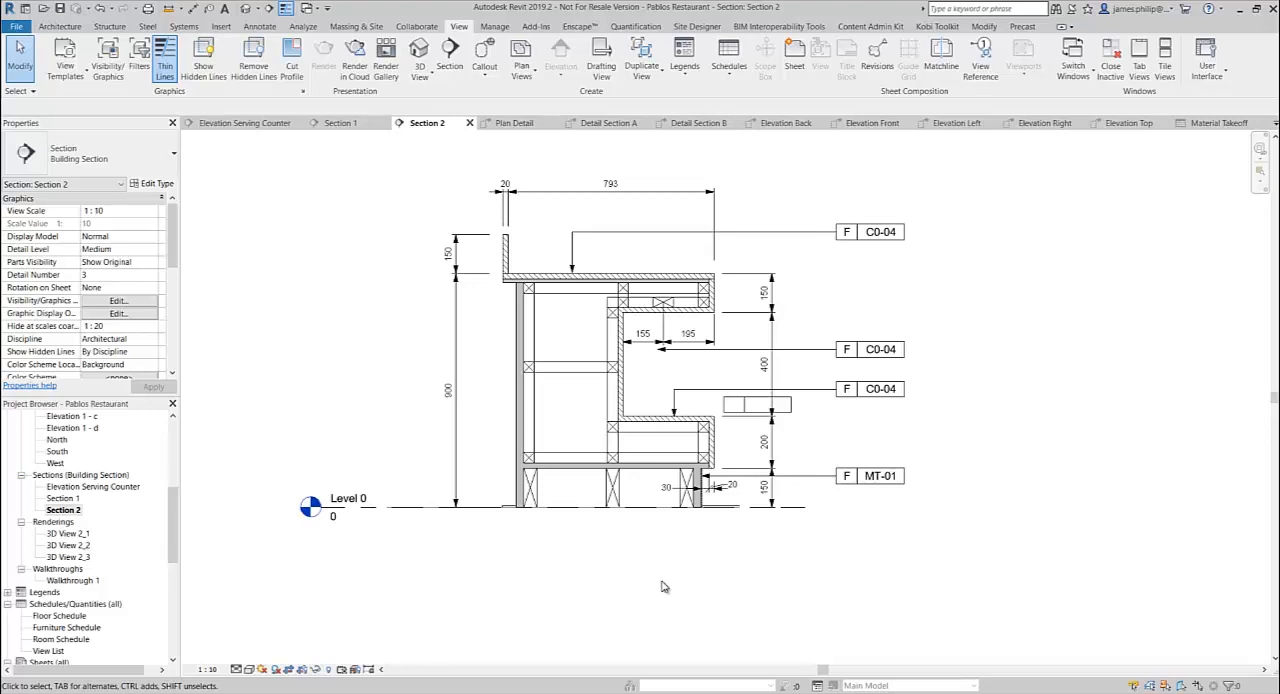
pyautogui.moveTo(636, 592)
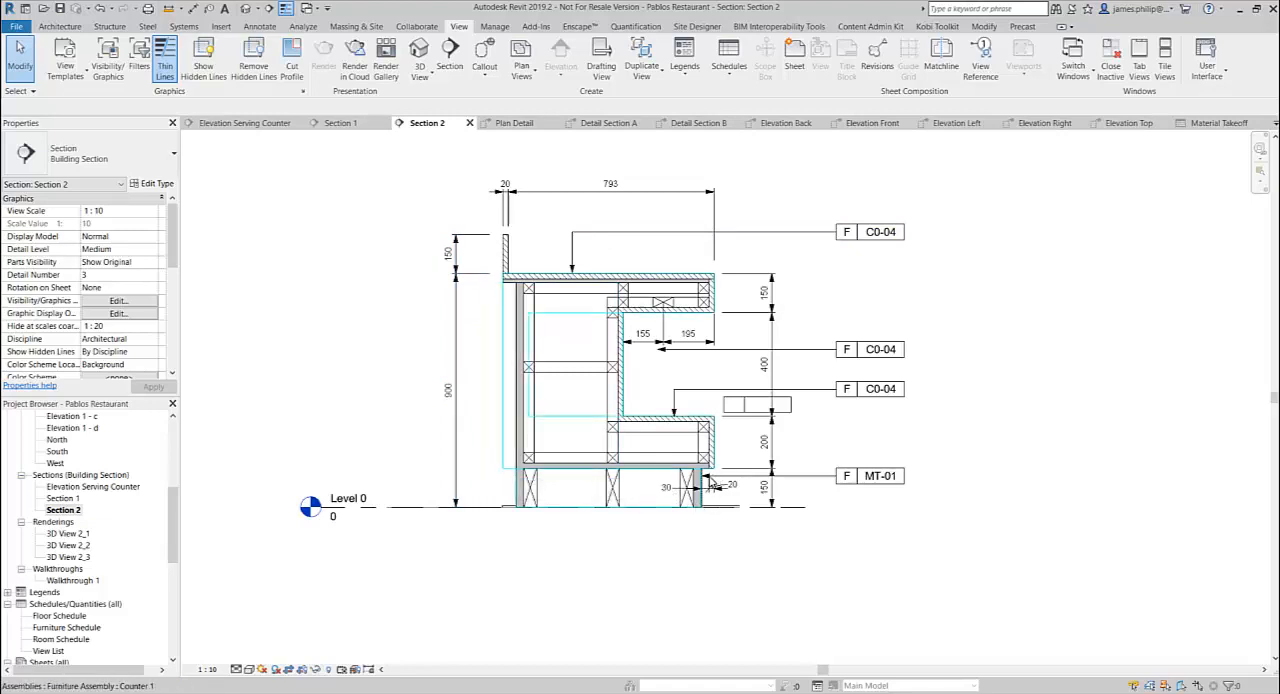
pyautogui.moveTo(708, 488)
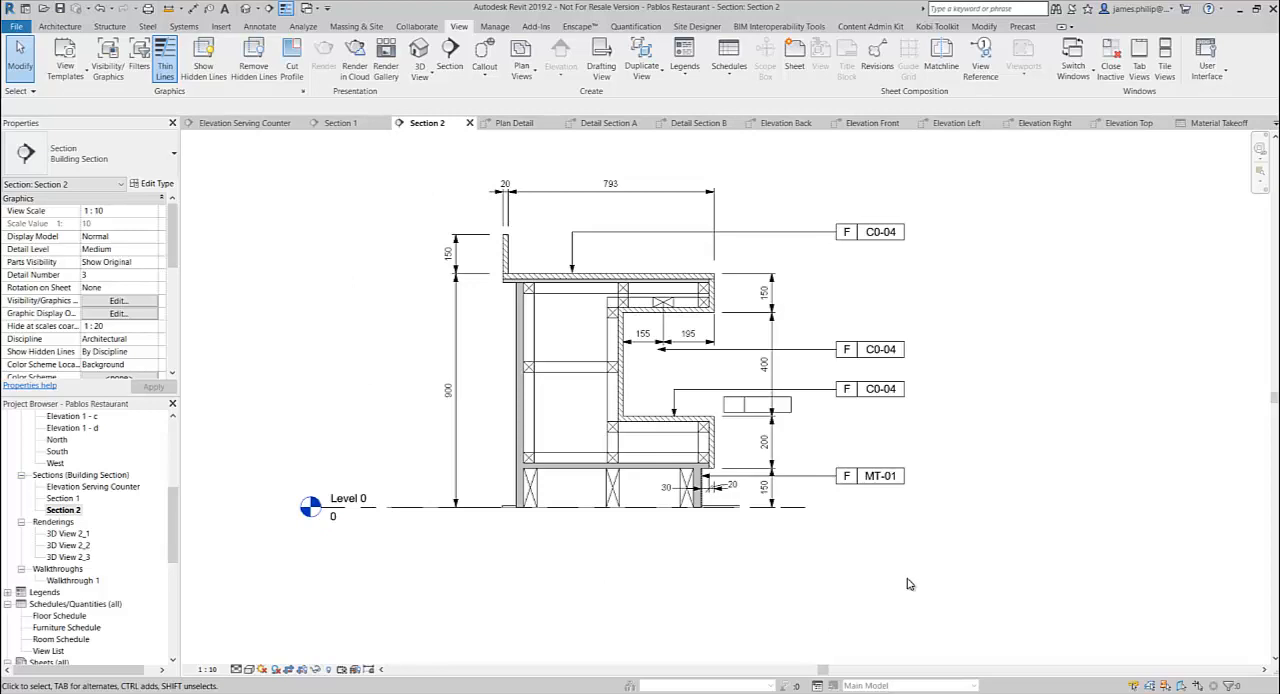
pyautogui.moveTo(916, 576)
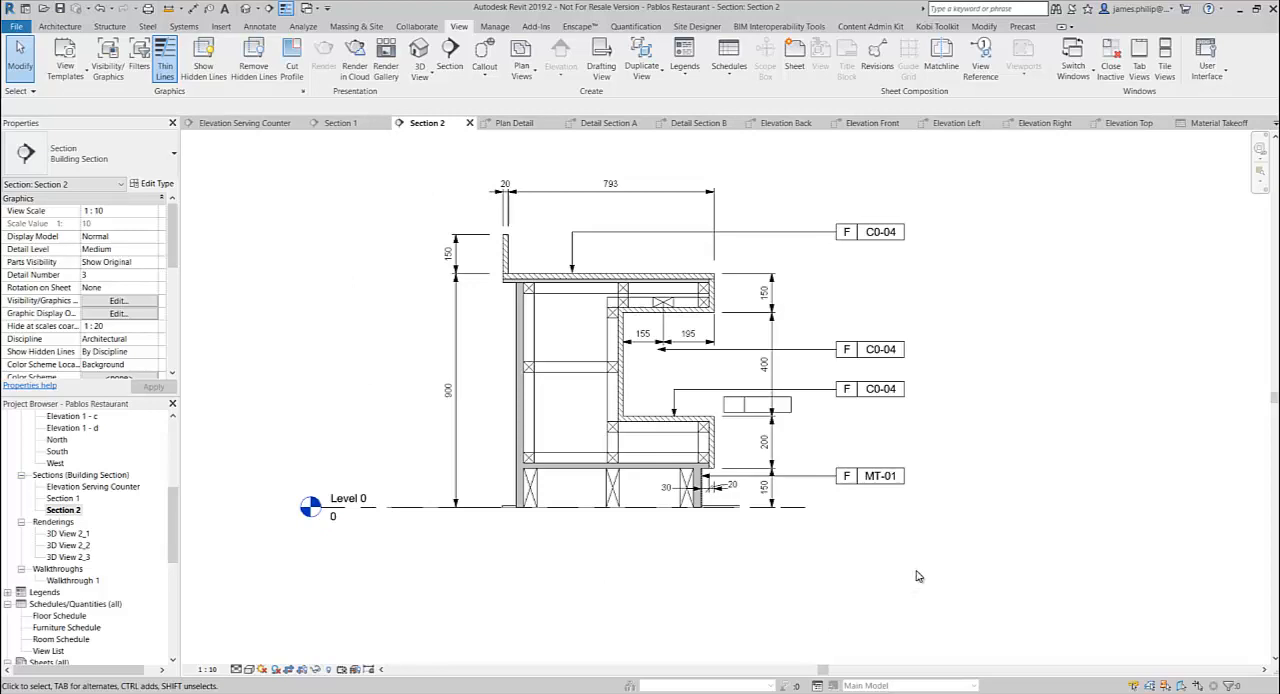
pyautogui.moveTo(512, 556)
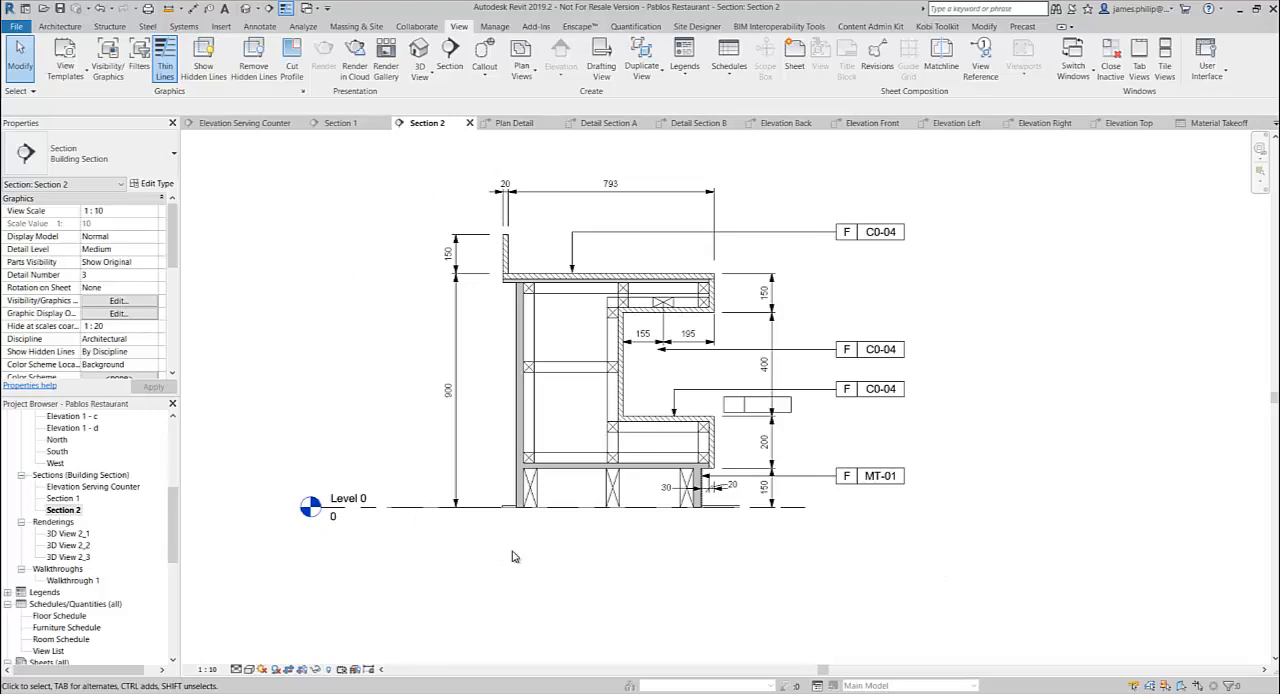
pyautogui.moveTo(572, 576)
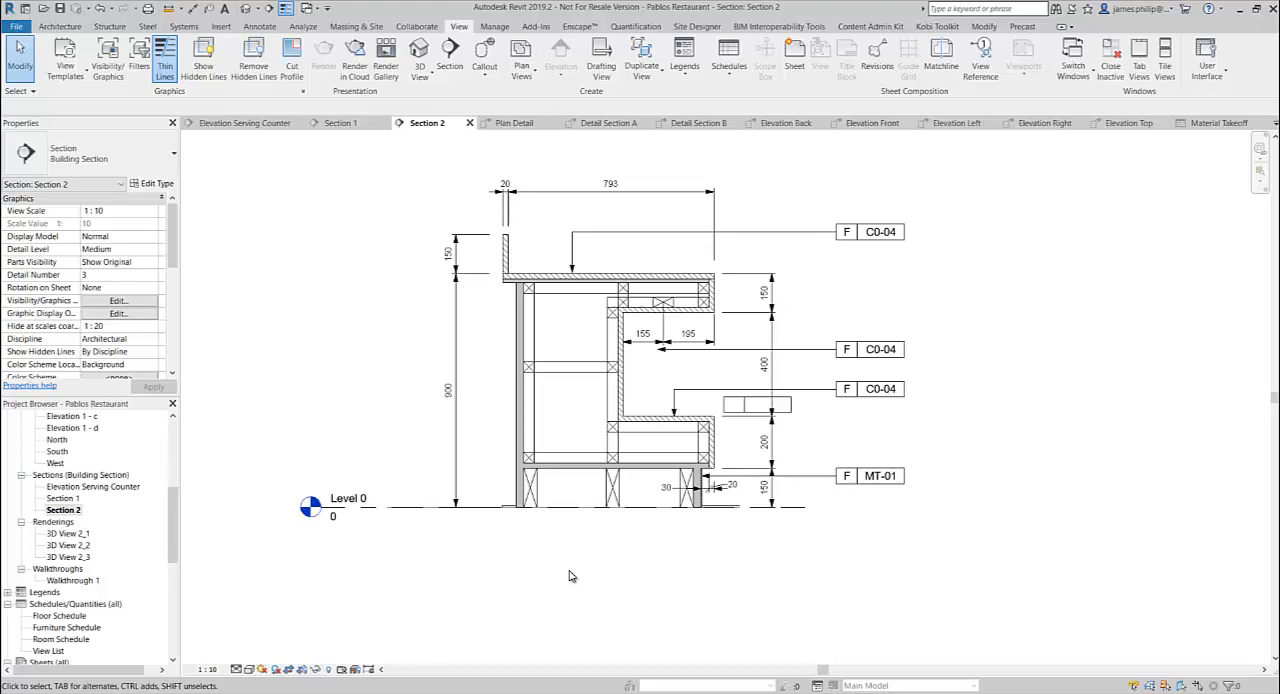
pyautogui.moveTo(576, 568)
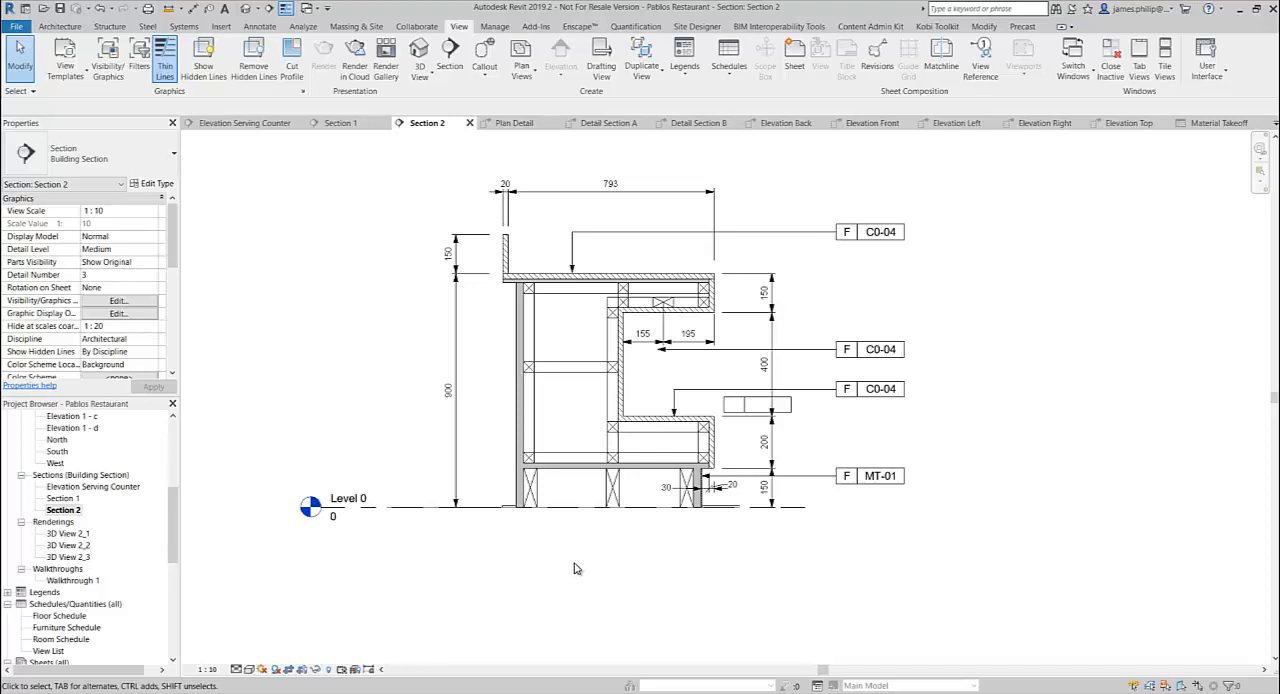
pyautogui.moveTo(992, 564)
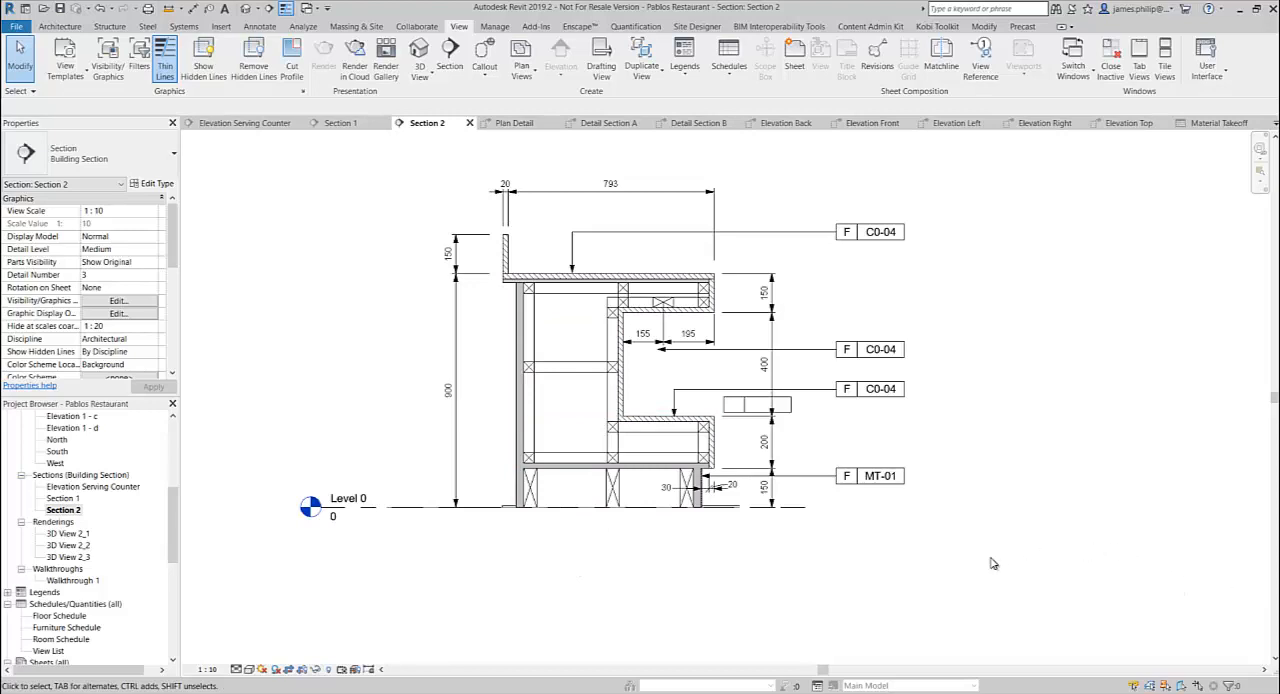
pyautogui.moveTo(972, 558)
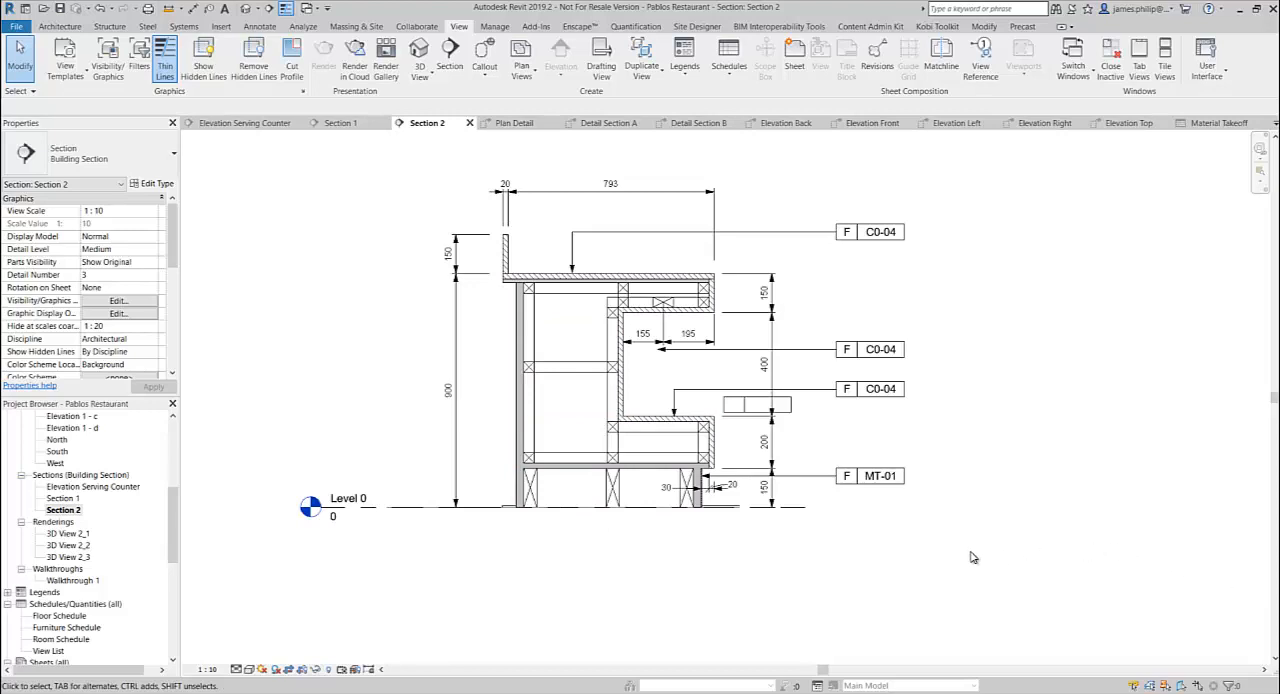
pyautogui.moveTo(948, 486)
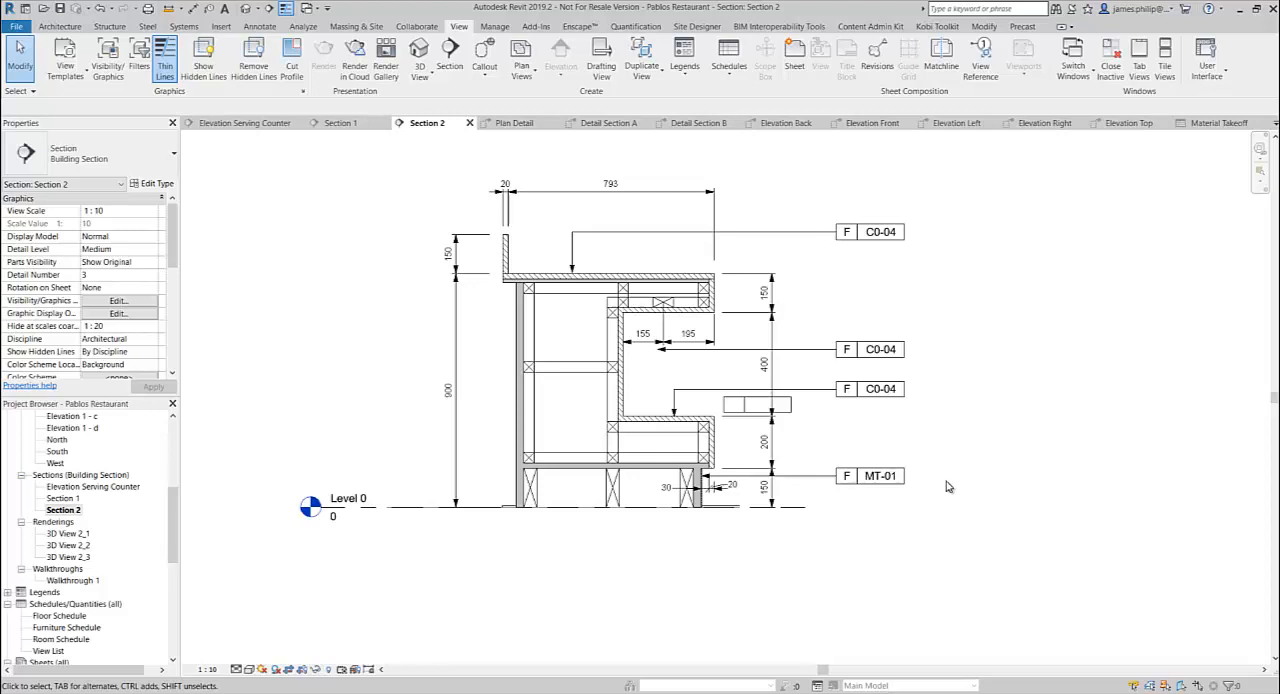